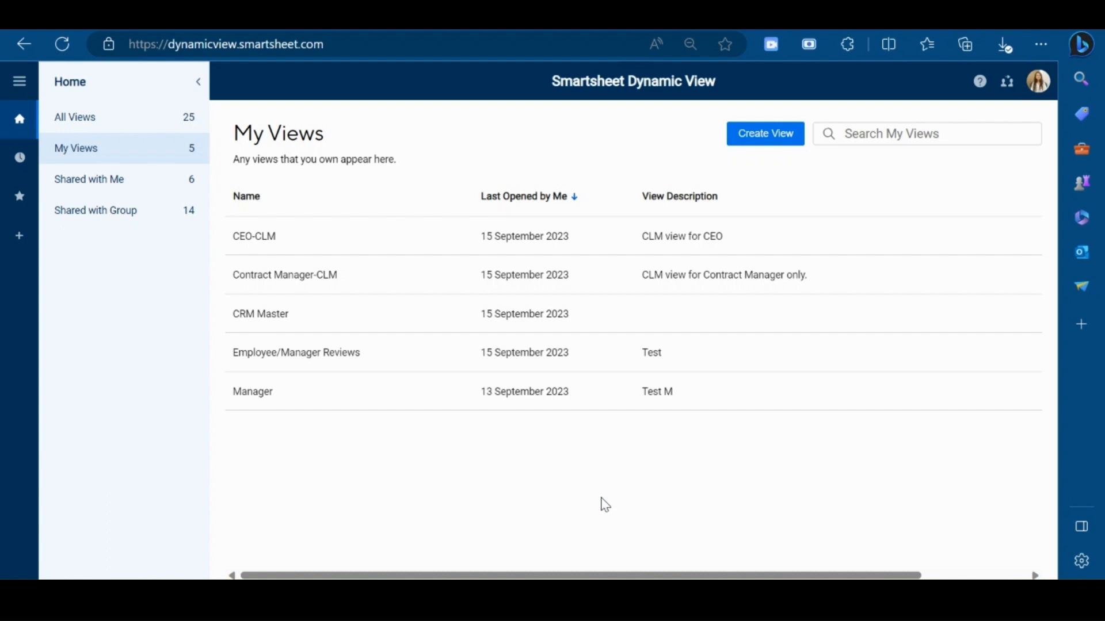
{"action": "mouse_move", "coordinate": [649, 548]}
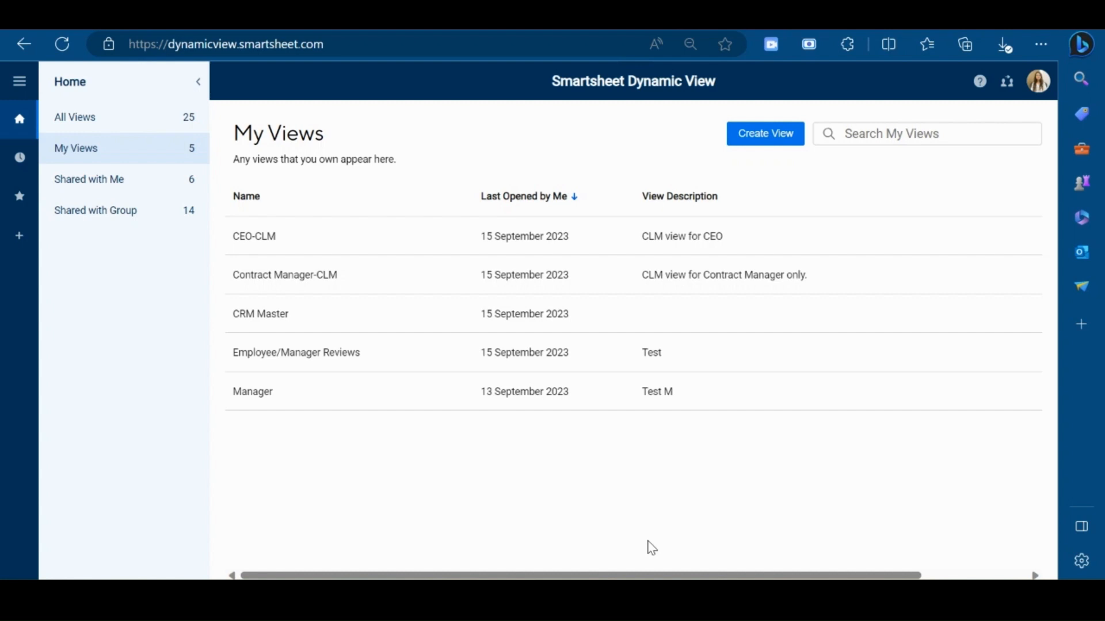
{"action": "mouse_move", "coordinate": [579, 499]}
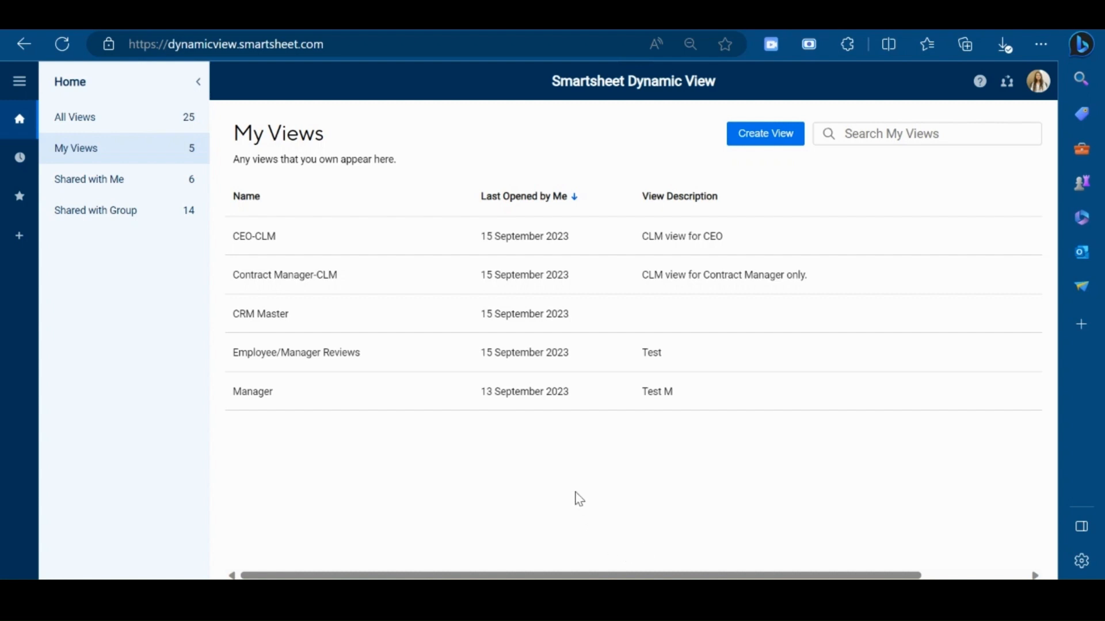
{"action": "mouse_move", "coordinate": [561, 442]}
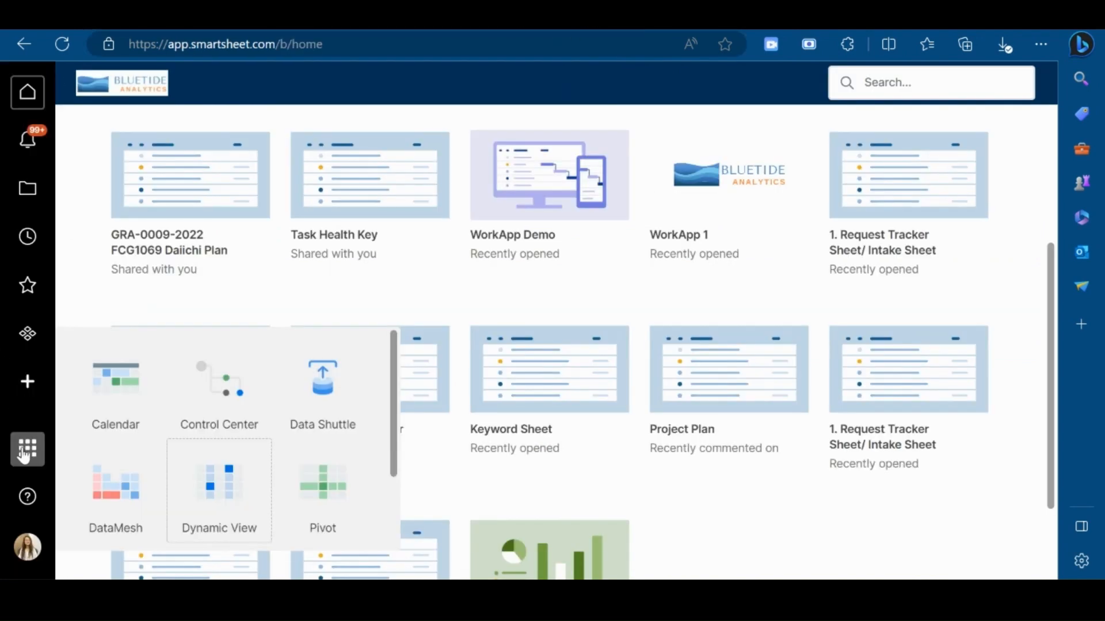
{"action": "mouse_move", "coordinate": [27, 449]}
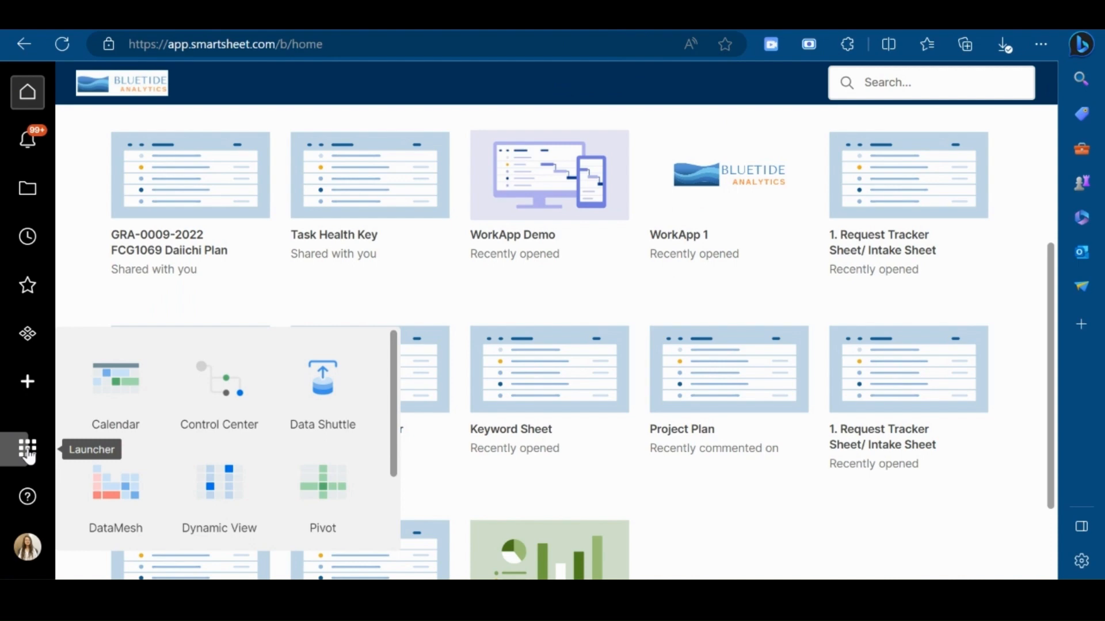
{"action": "mouse_move", "coordinate": [219, 491]}
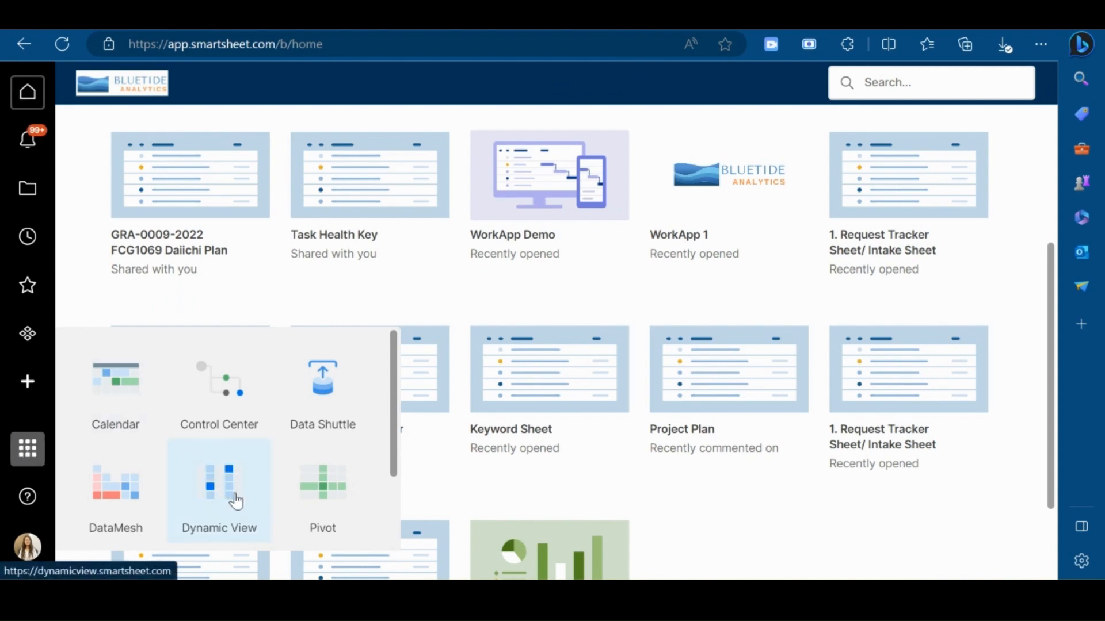
{"action": "mouse_move", "coordinate": [252, 481]}
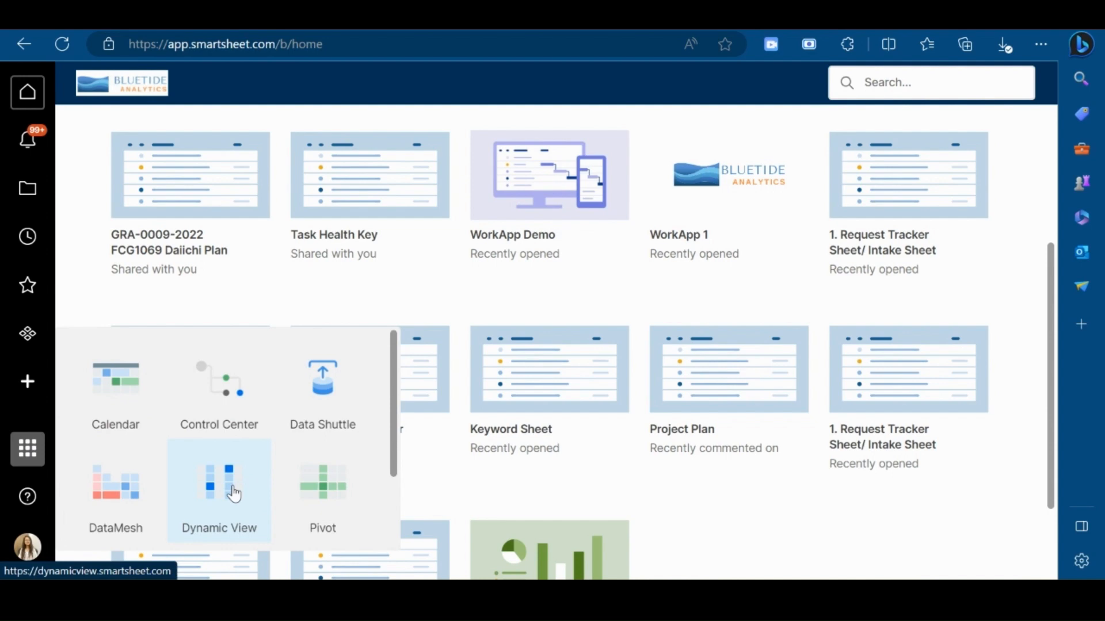
Reopen the Dynamic View app from the Smartsheet apps list
{"action": "left_click", "coordinate": [219, 491]}
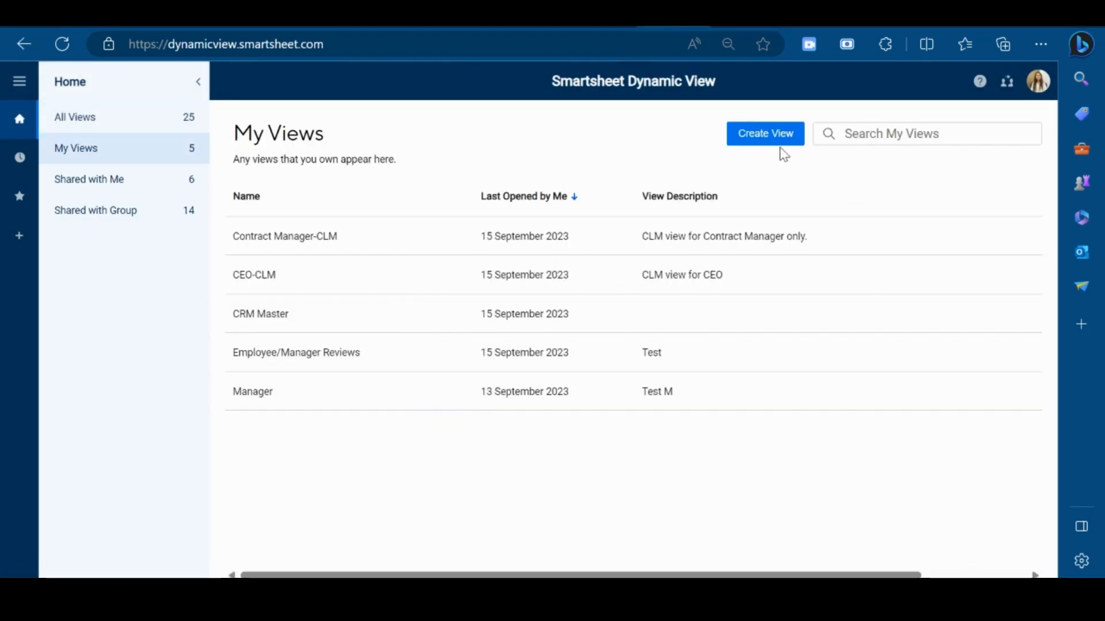
Create a view sourced from Contract Management's '1. Request Tracker Sheet/ Intake Sheet'
{"action": "left_click", "coordinate": [765, 132]}
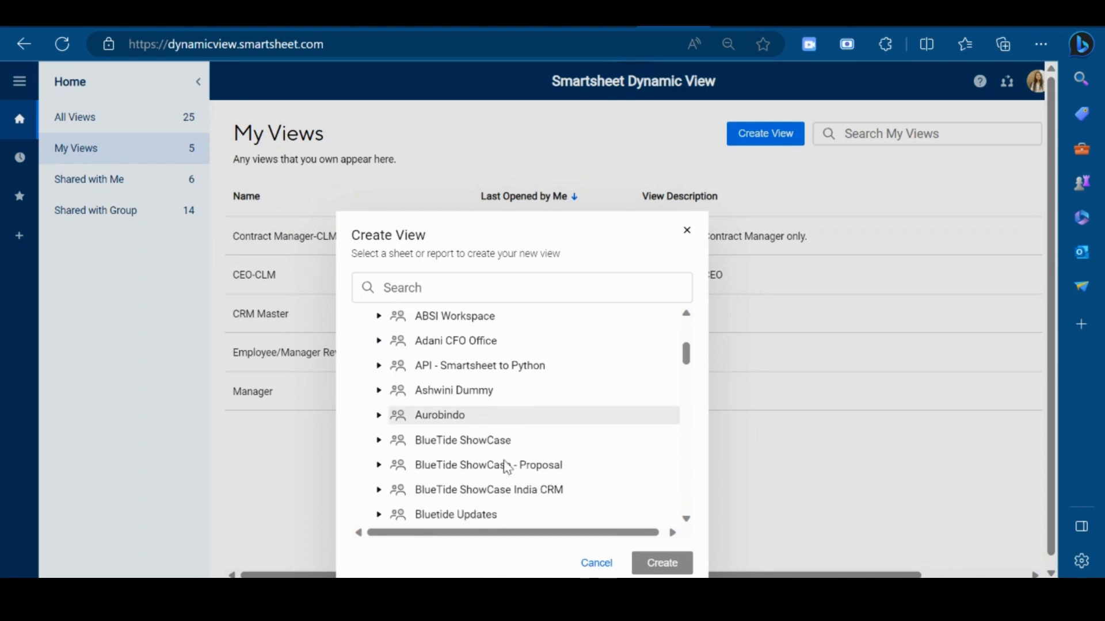
{"action": "scroll", "scroll_direction": "down", "scroll_amount": 3}
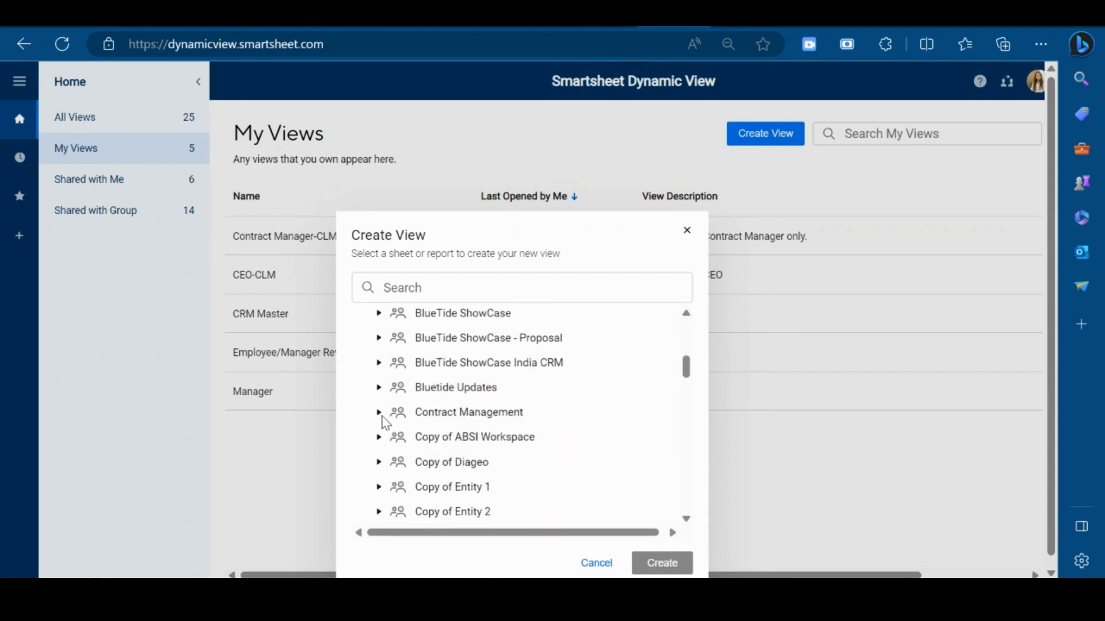
{"action": "left_click", "coordinate": [379, 412]}
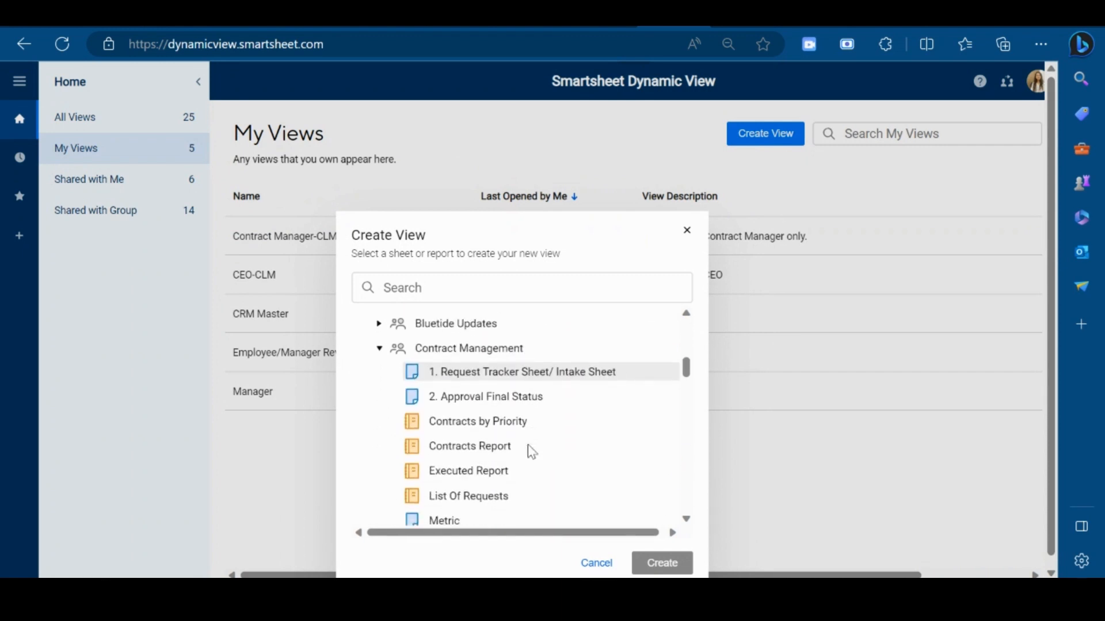
{"action": "left_click", "coordinate": [521, 371]}
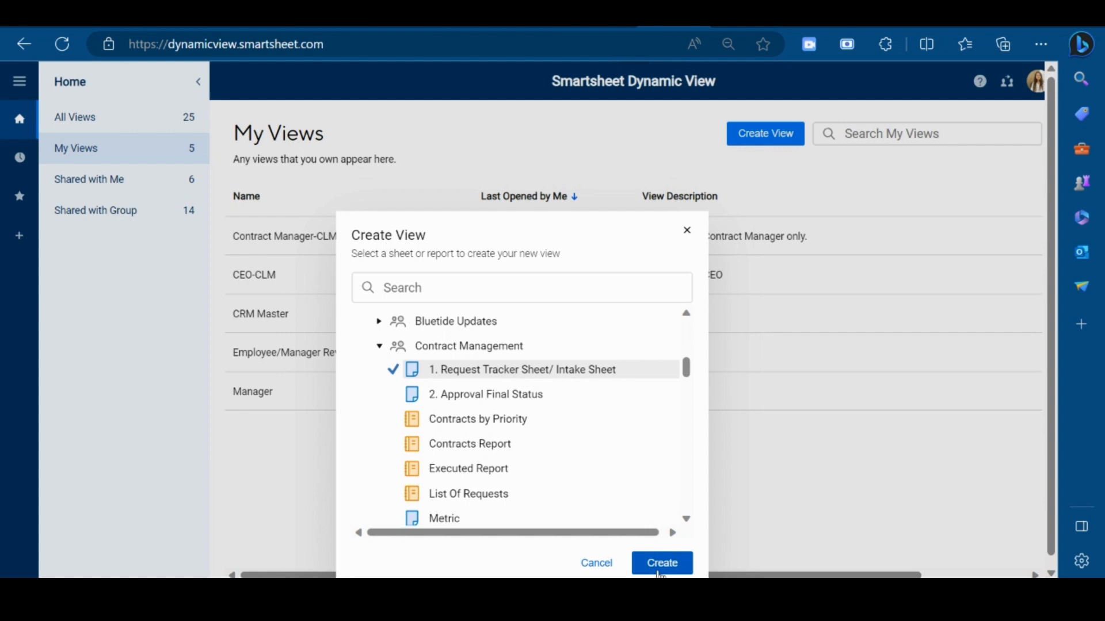
{"action": "left_click", "coordinate": [661, 563]}
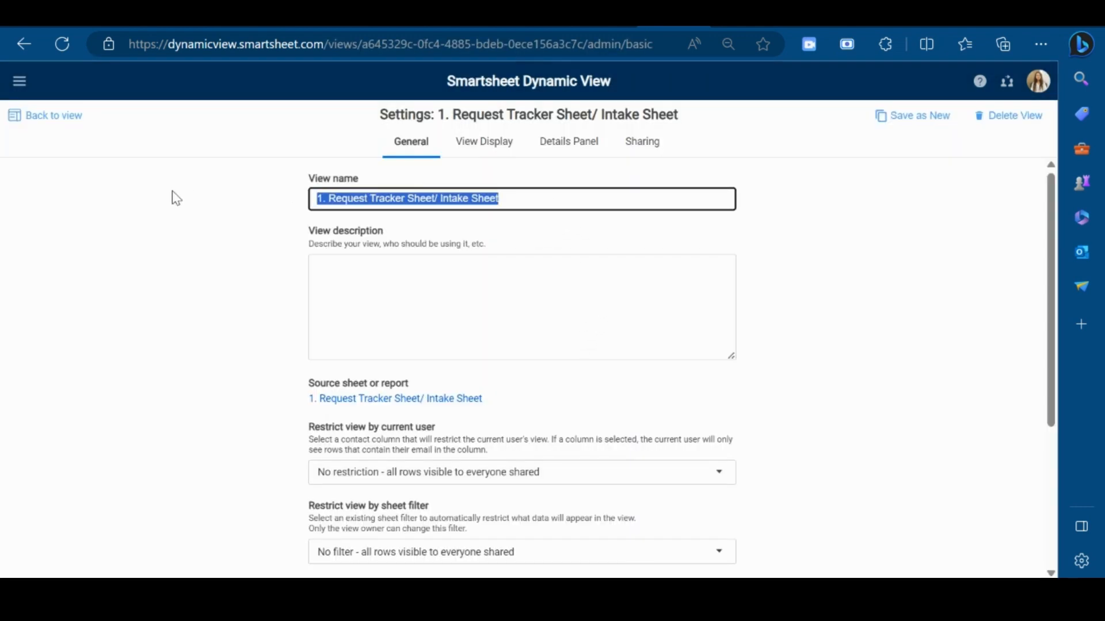
Name the view 'Requester', restrict rows by Requester Email, and save
{"action": "type", "text": "Requester"}
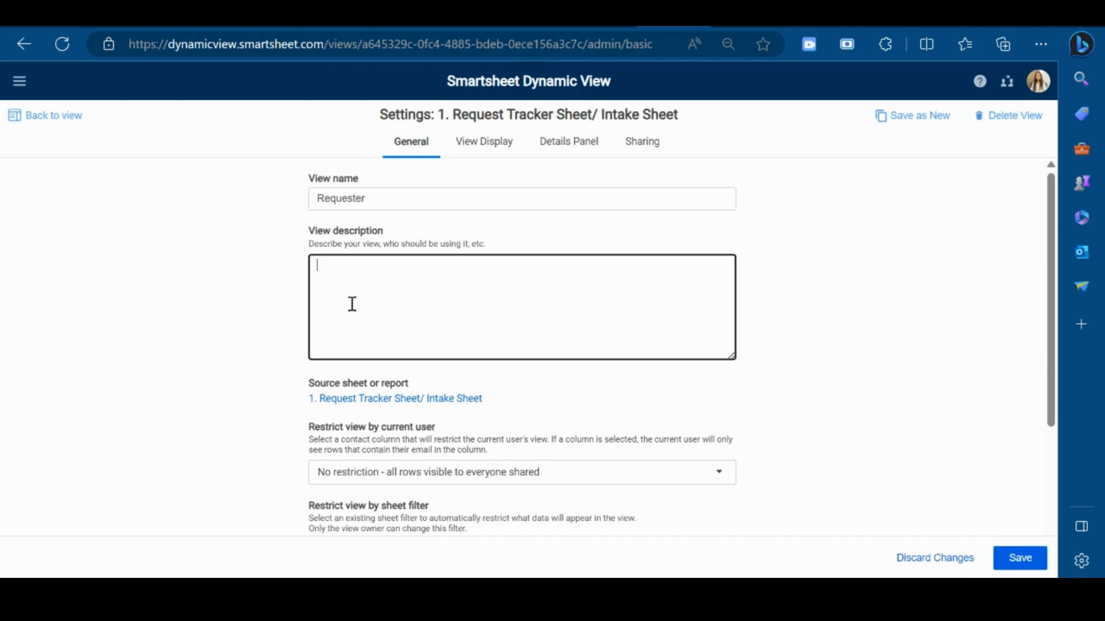
{"action": "mouse_move", "coordinate": [770, 362]}
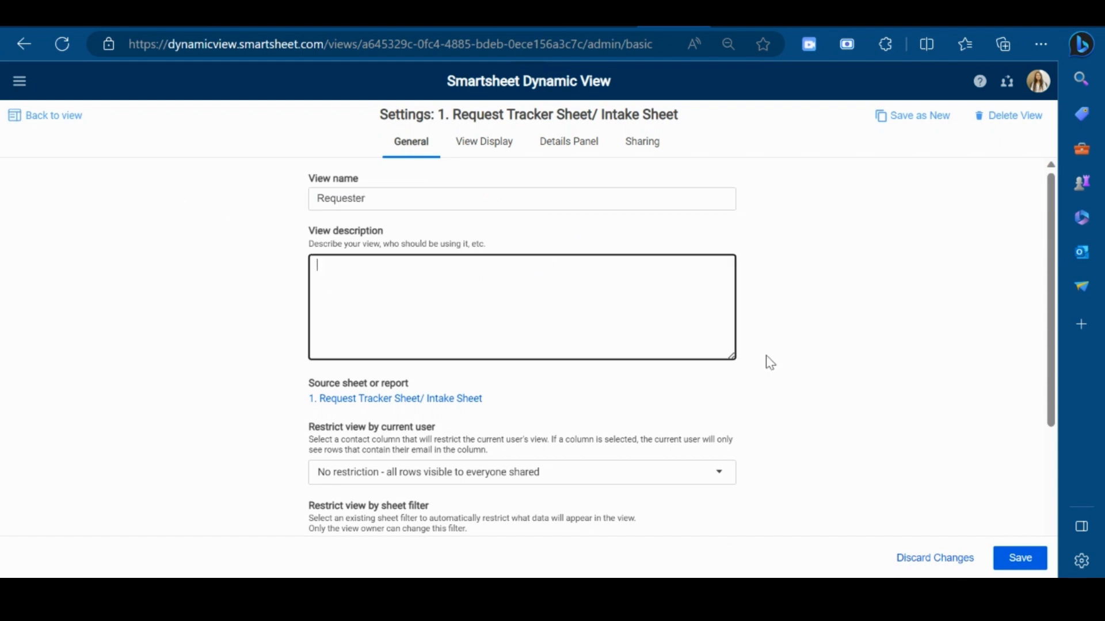
{"action": "left_click", "coordinate": [522, 472]}
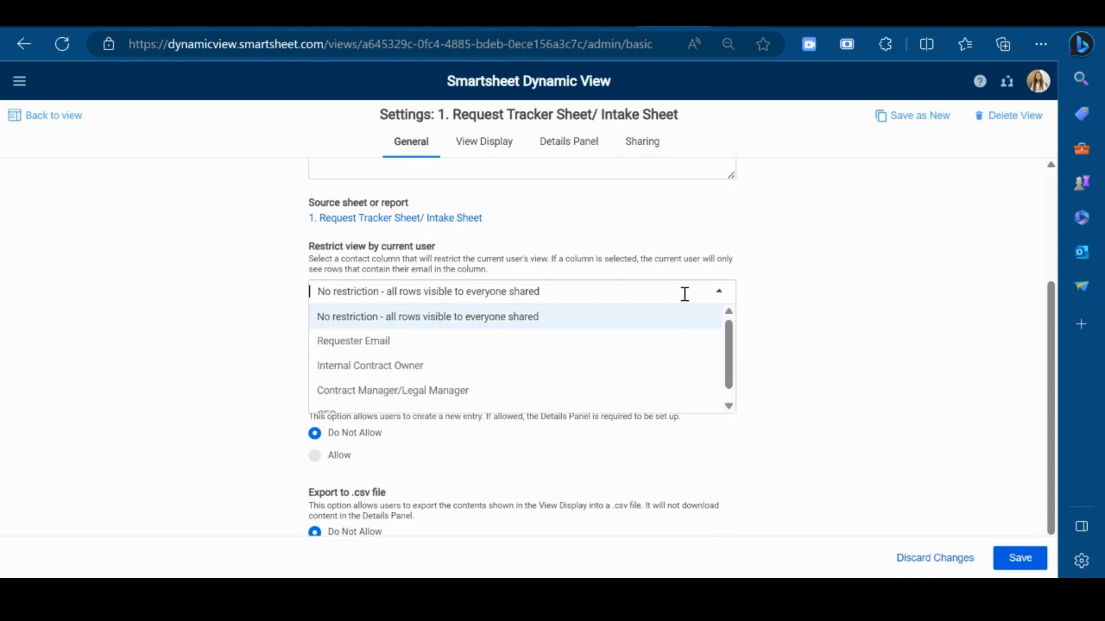
{"action": "left_click", "coordinate": [352, 340]}
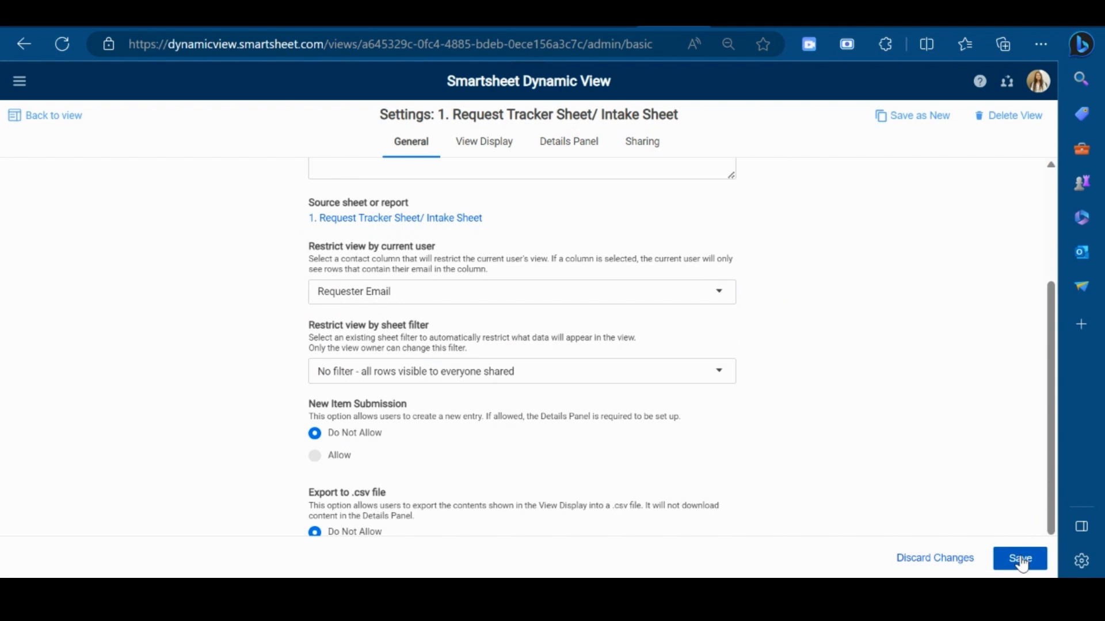
{"action": "left_click", "coordinate": [1019, 558]}
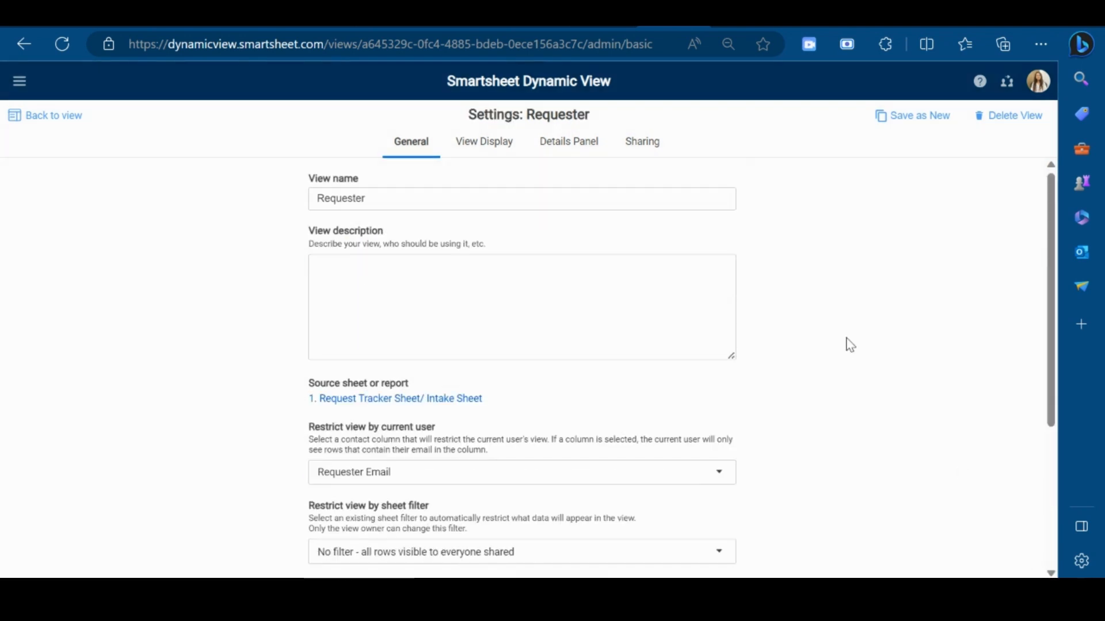
{"action": "left_click", "coordinate": [484, 141]}
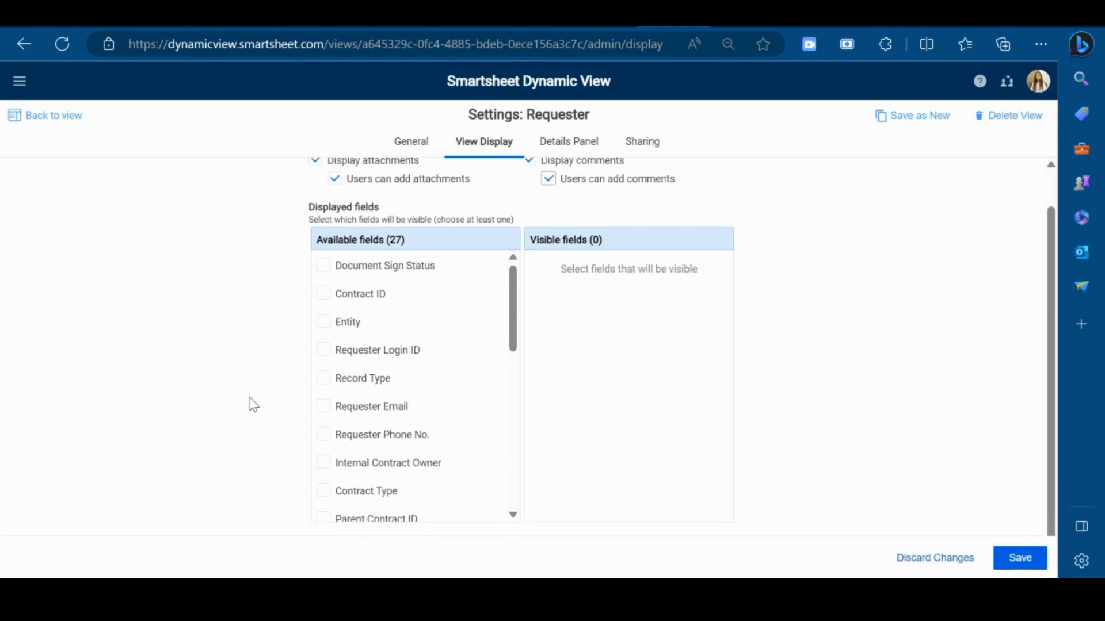
{"action": "mouse_move", "coordinate": [412, 411]}
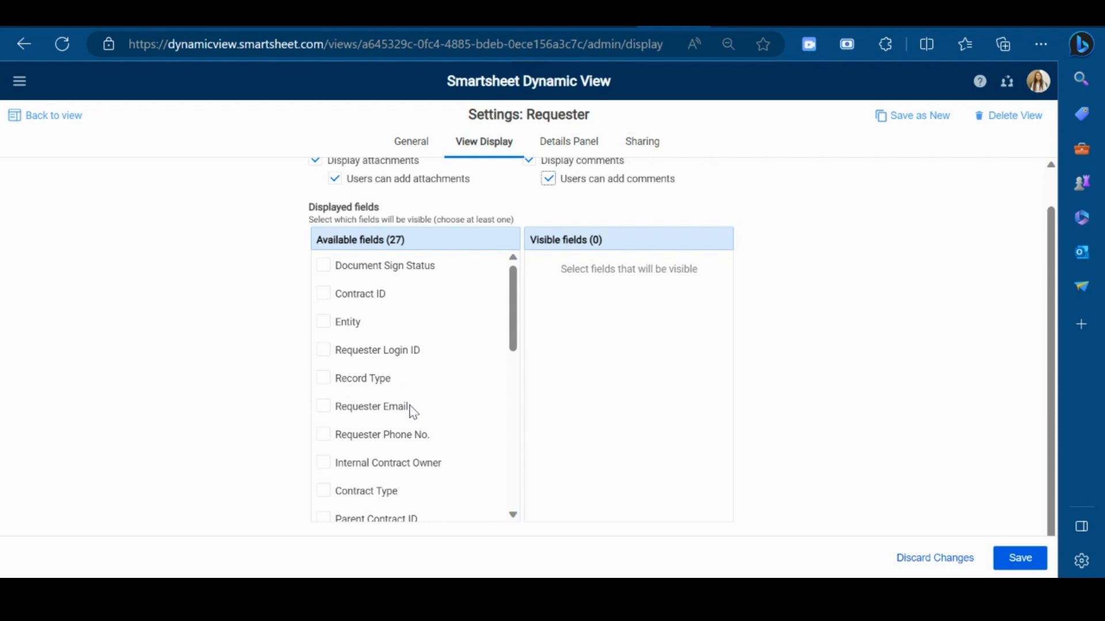
{"action": "mouse_move", "coordinate": [374, 373]}
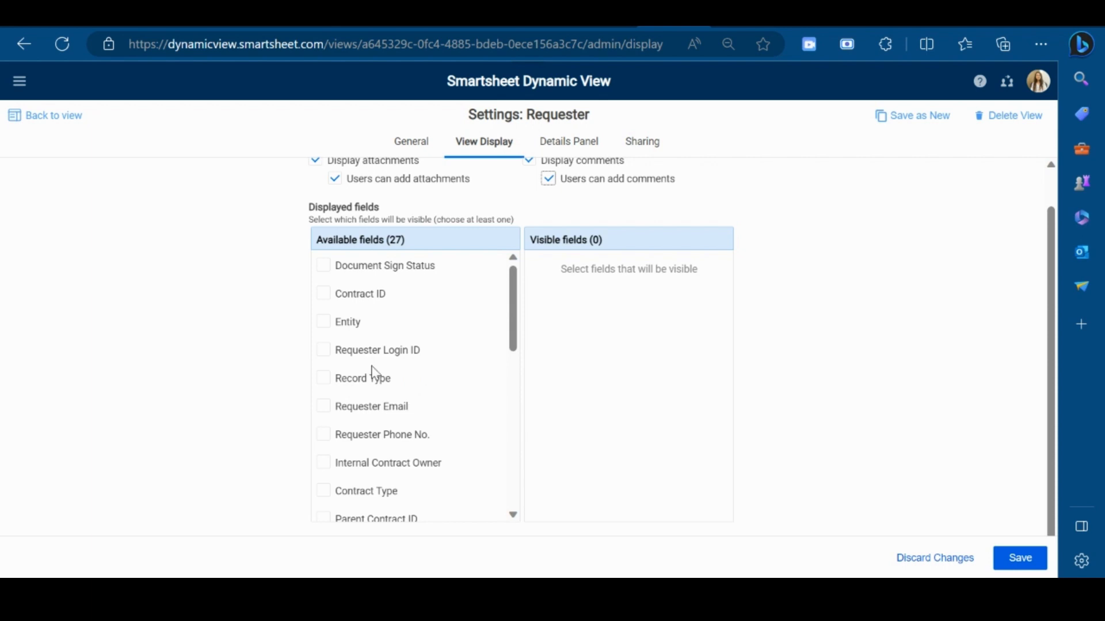
{"action": "mouse_move", "coordinate": [370, 402]}
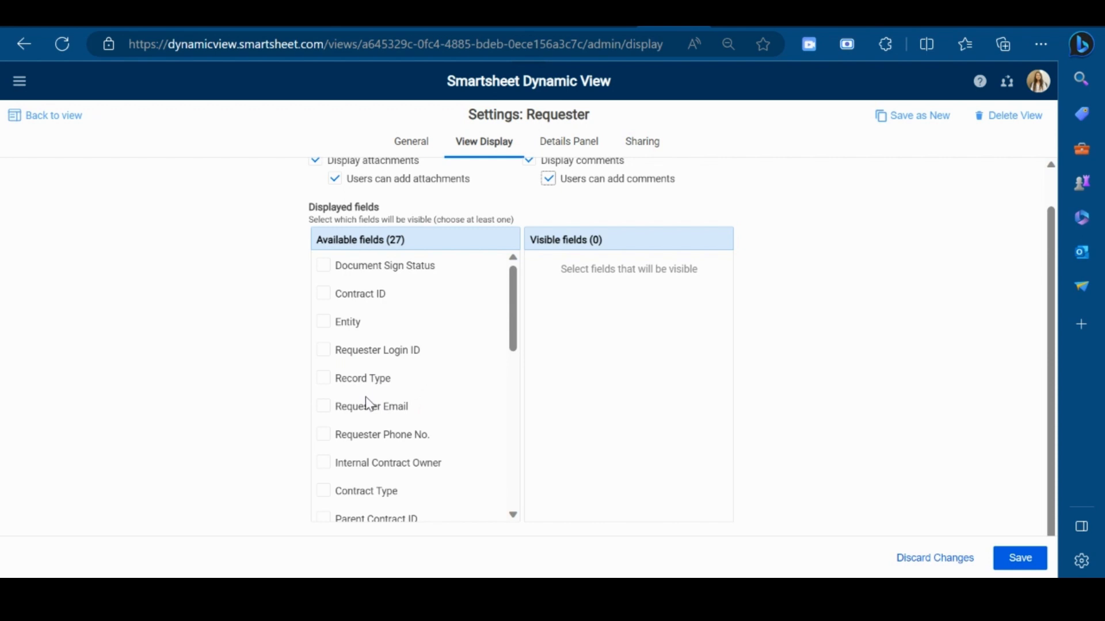
Show Requester Email, Contract Type, Parent Contract Type, Company Name, Ticketing Department and Priority Date fields
{"action": "left_click", "coordinate": [324, 406]}
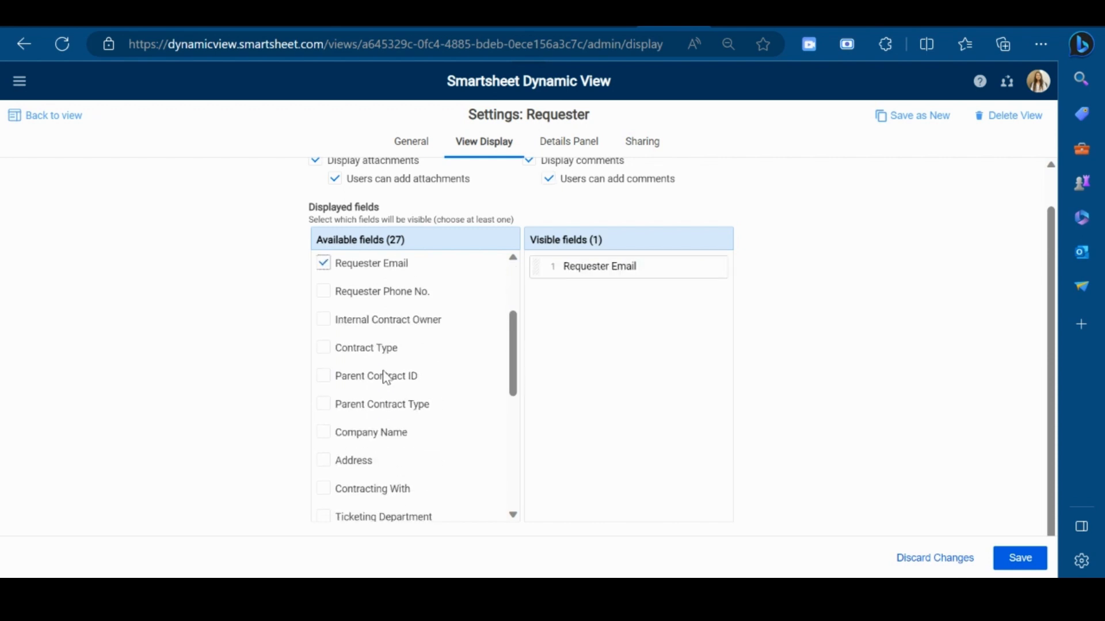
{"action": "left_click", "coordinate": [323, 348]}
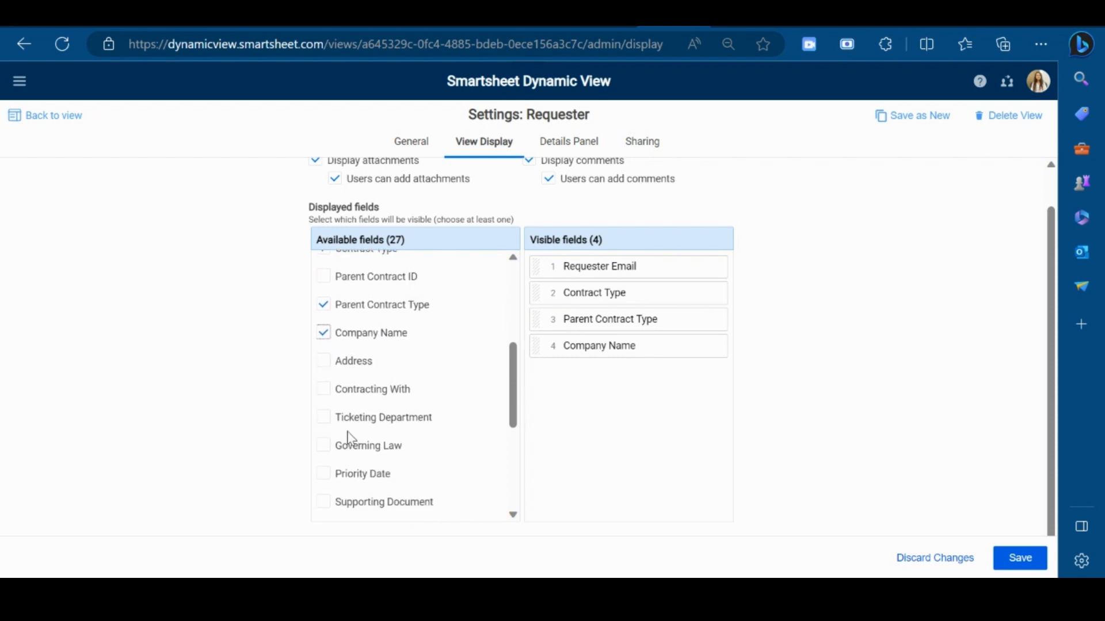
{"action": "left_click", "coordinate": [323, 417]}
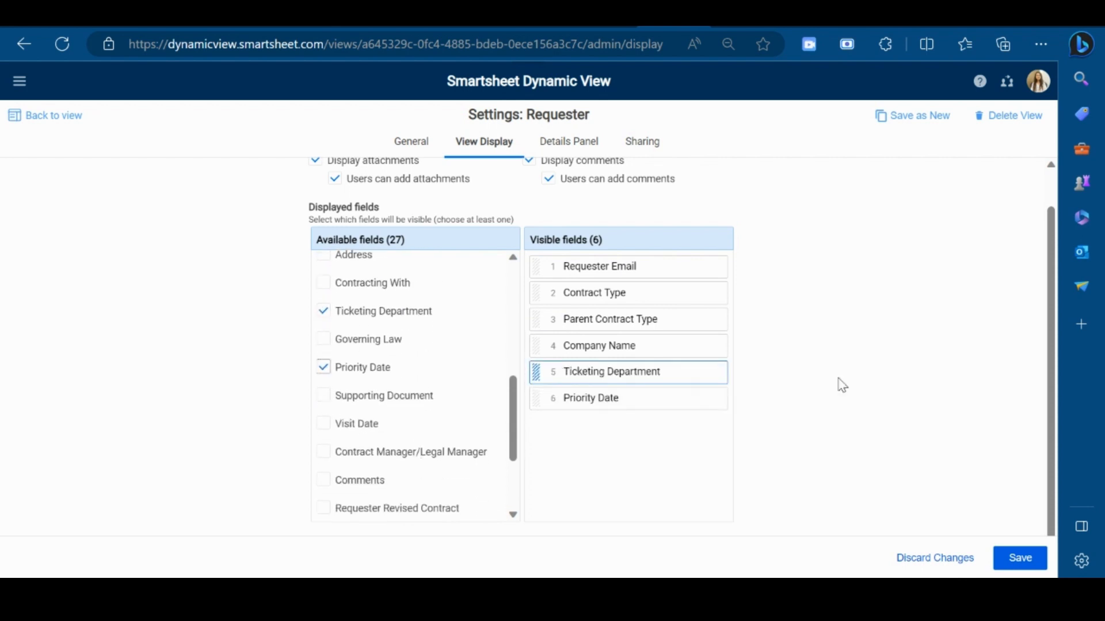
{"action": "left_click", "coordinate": [1019, 558]}
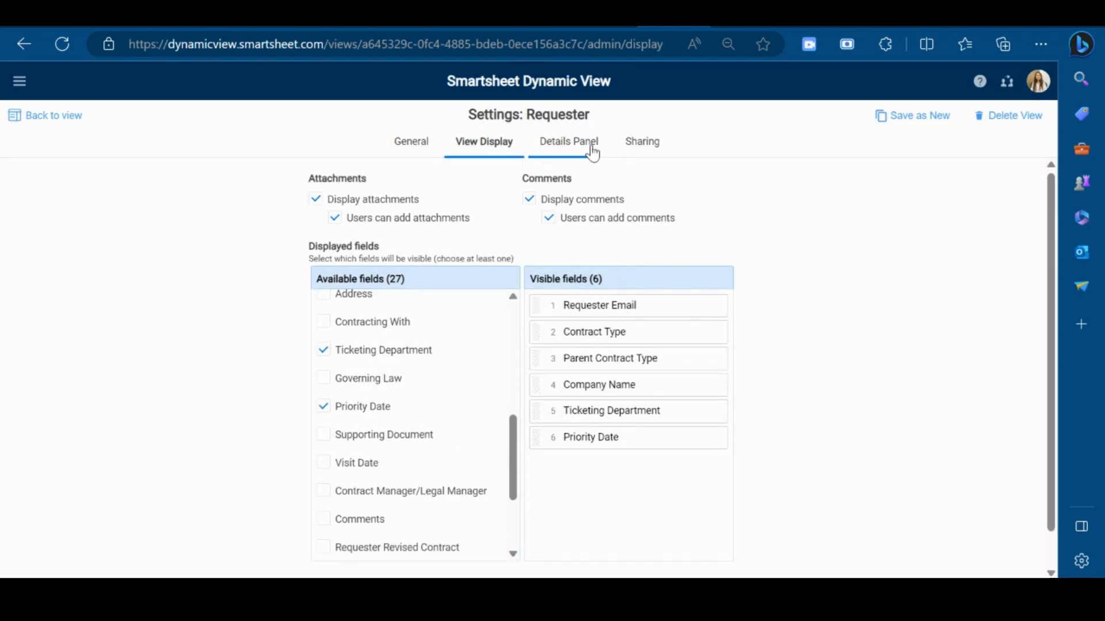
{"action": "left_click", "coordinate": [568, 141]}
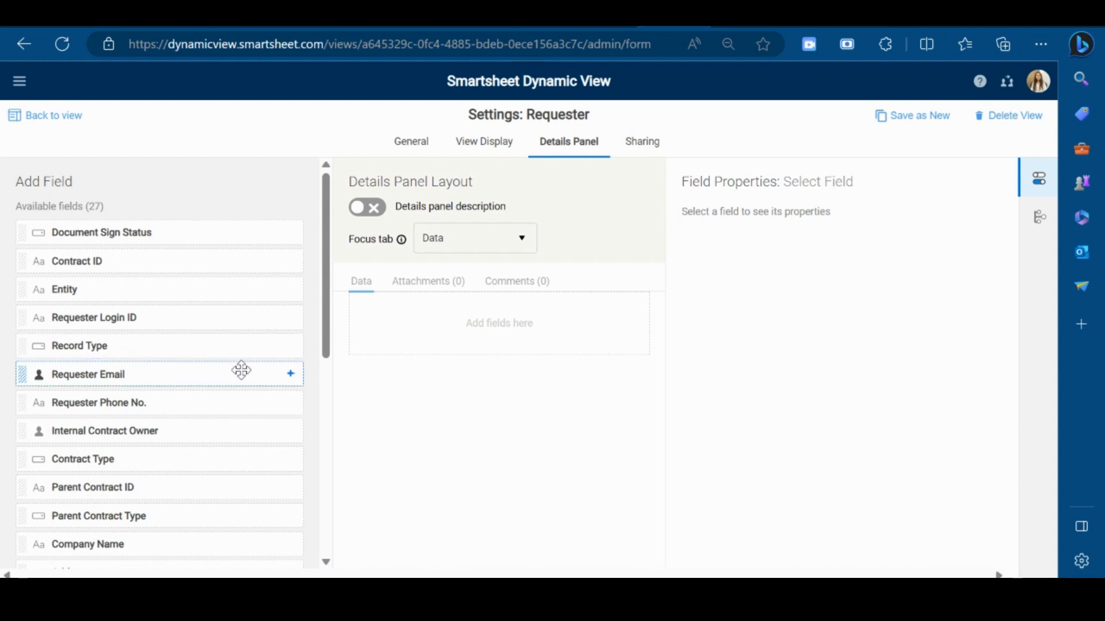
Add Requester Email to the details panel layout and select it for editing
{"action": "left_click", "coordinate": [289, 374]}
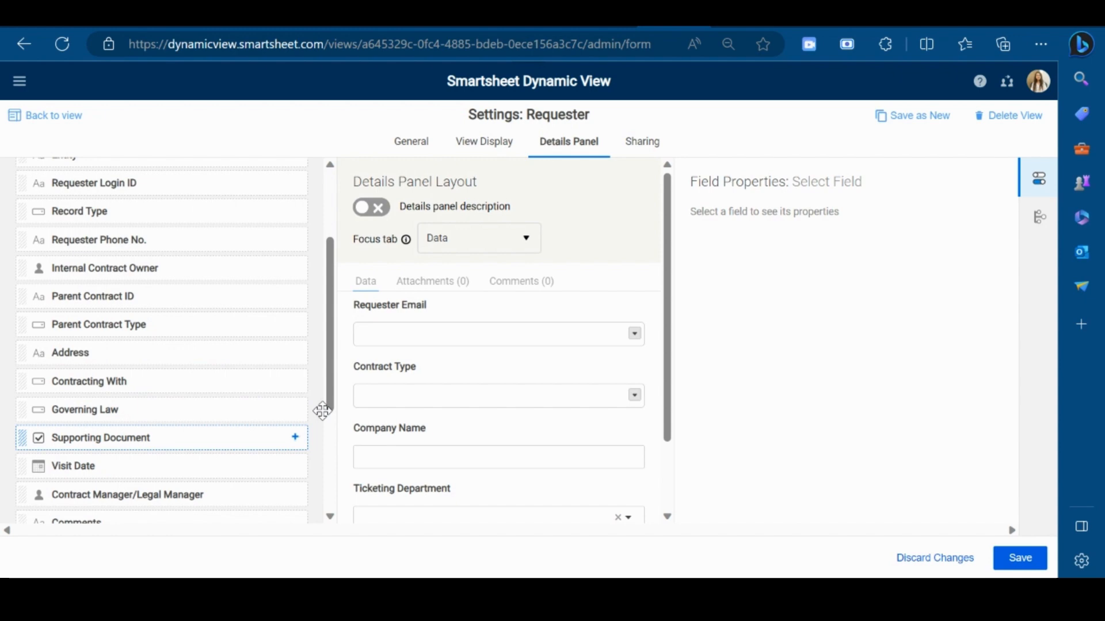
{"action": "left_click", "coordinate": [498, 320]}
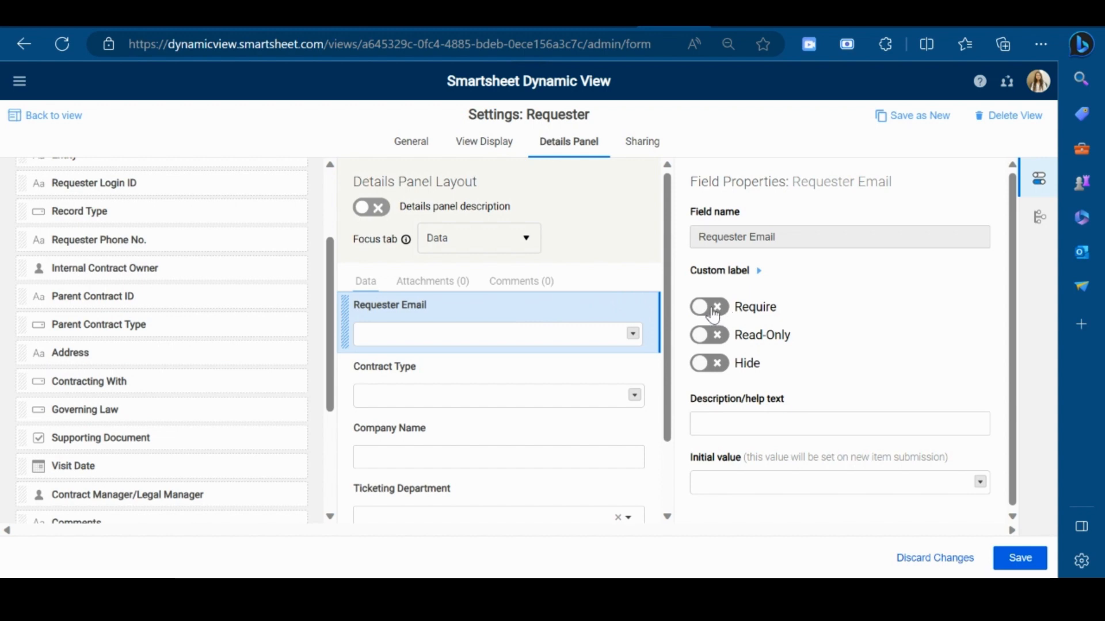
Set Requester Email to Read-Only in Field Properties and open the Sharing settings
{"action": "left_click", "coordinate": [708, 306]}
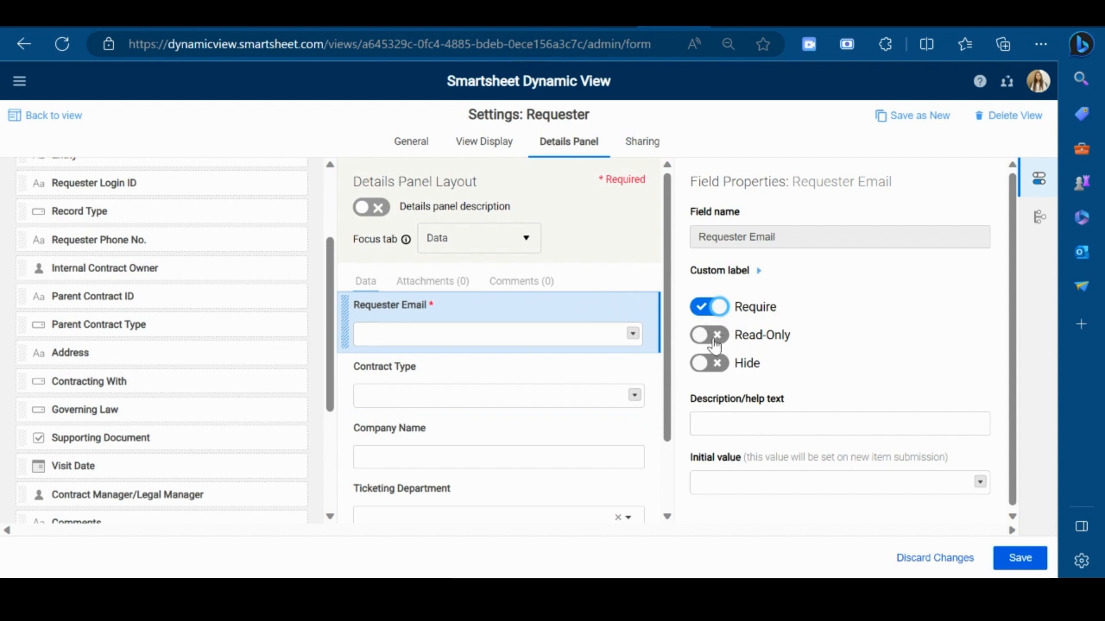
{"action": "left_click", "coordinate": [708, 335]}
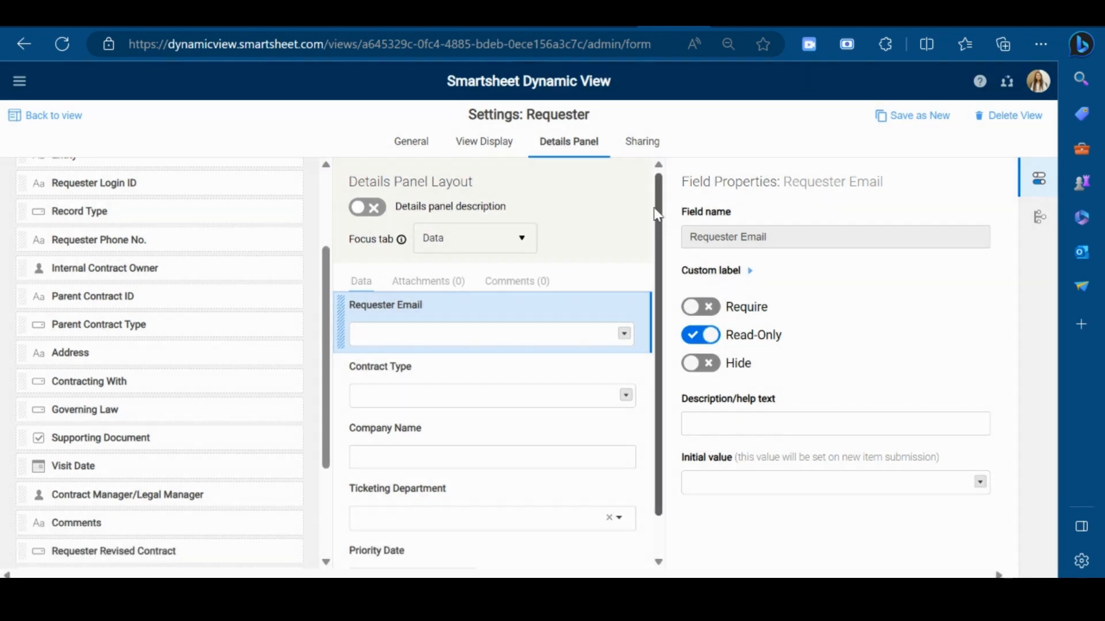
{"action": "left_click", "coordinate": [641, 141]}
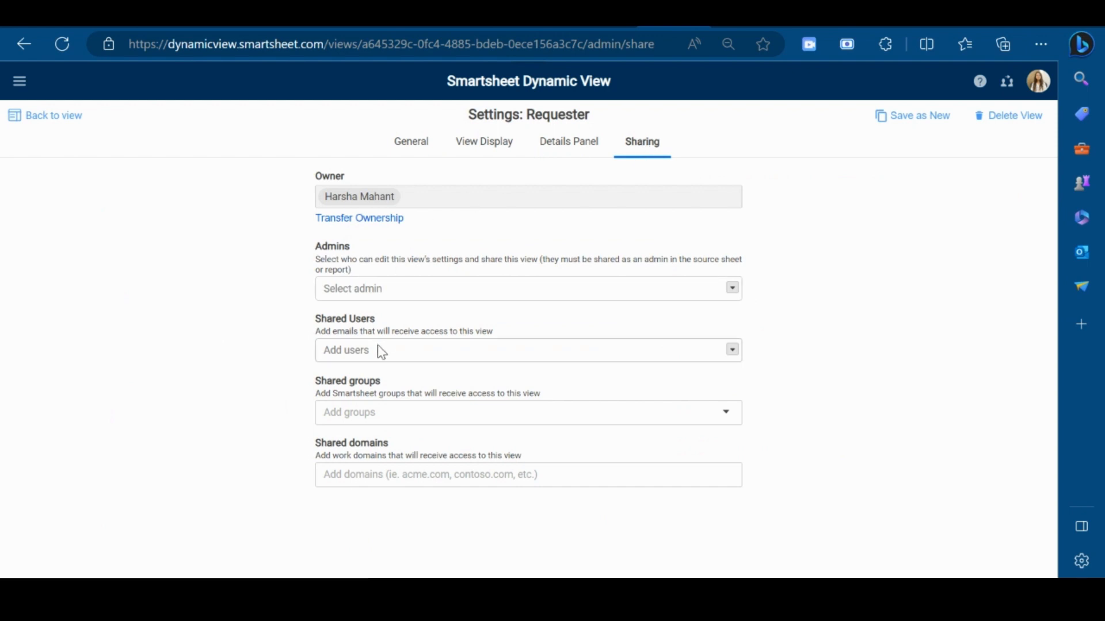
{"action": "mouse_move", "coordinate": [57, 118]}
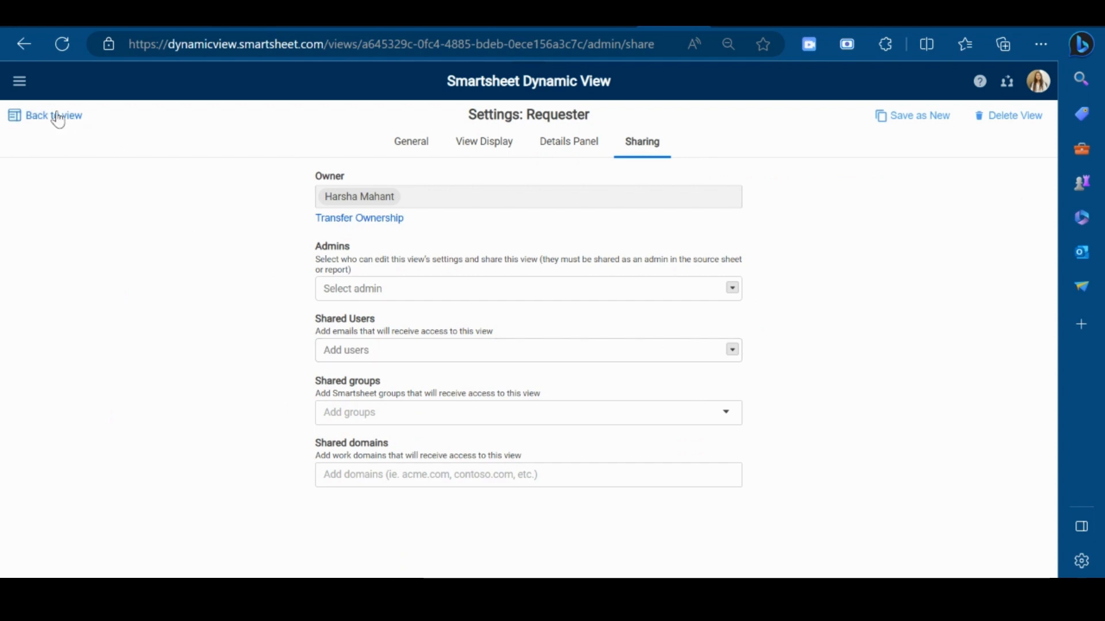
Return to the Requester table and open My Views from the navigation menu
{"action": "left_click", "coordinate": [53, 115]}
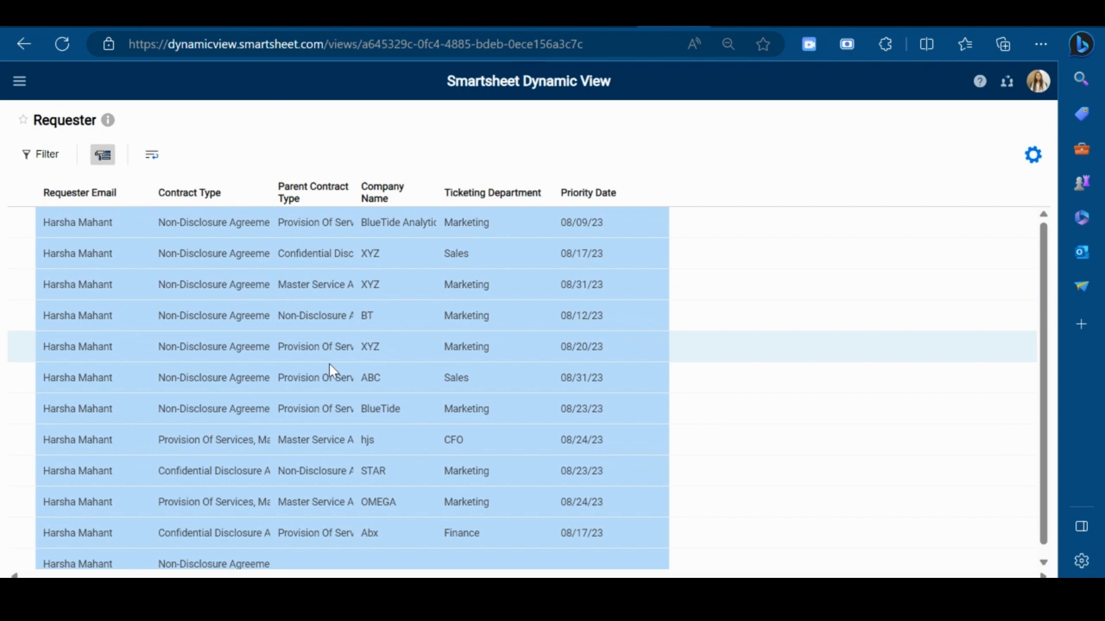
{"action": "mouse_move", "coordinate": [342, 288]}
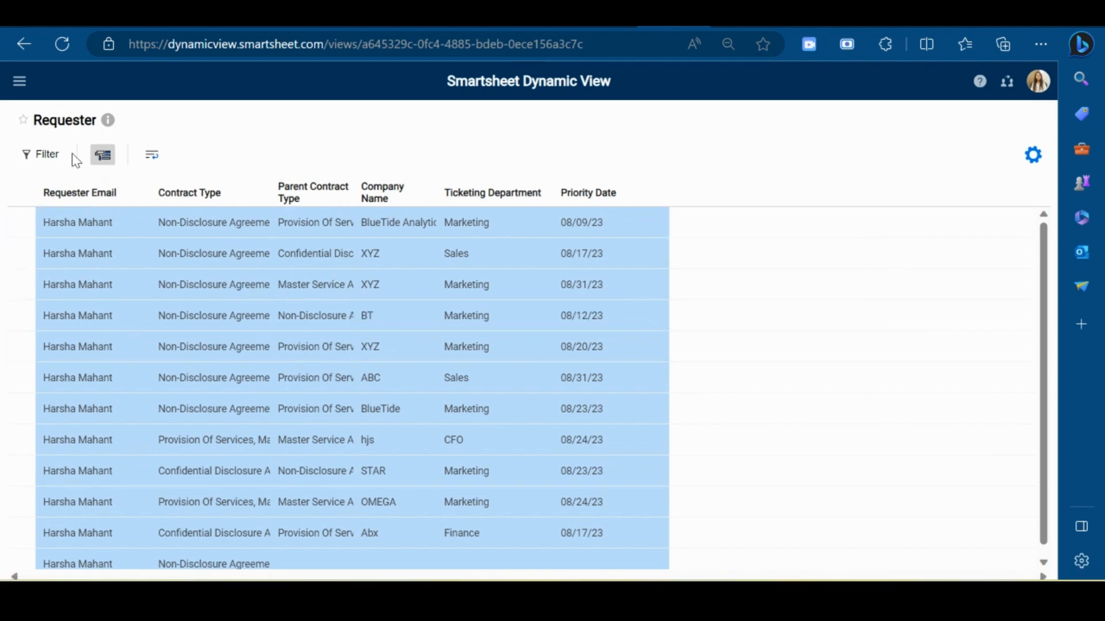
{"action": "left_click", "coordinate": [19, 81]}
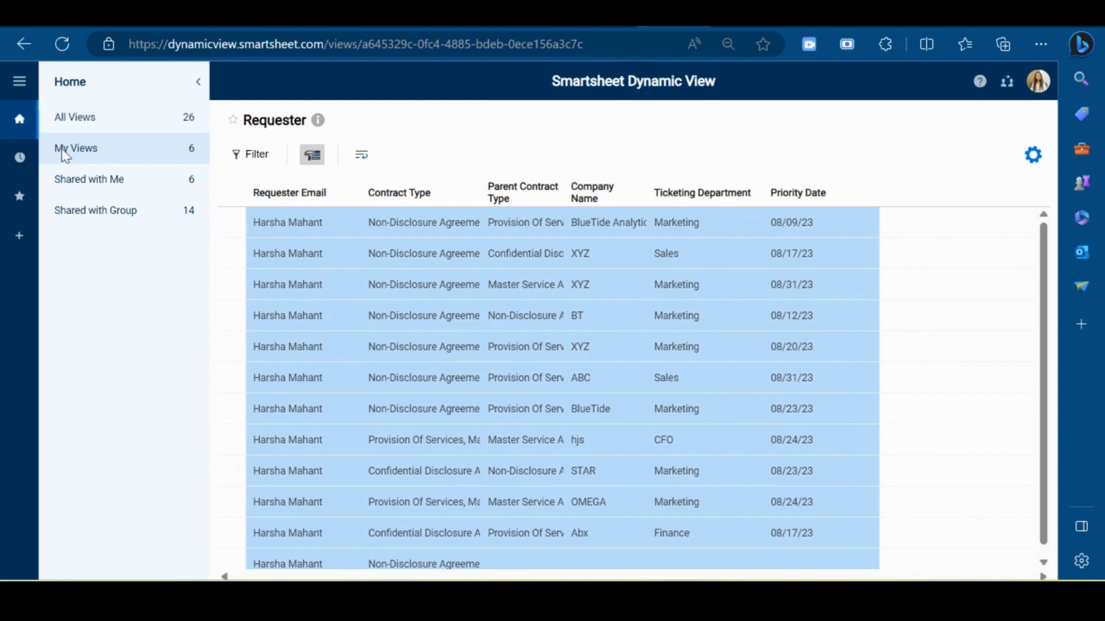
{"action": "left_click", "coordinate": [76, 148]}
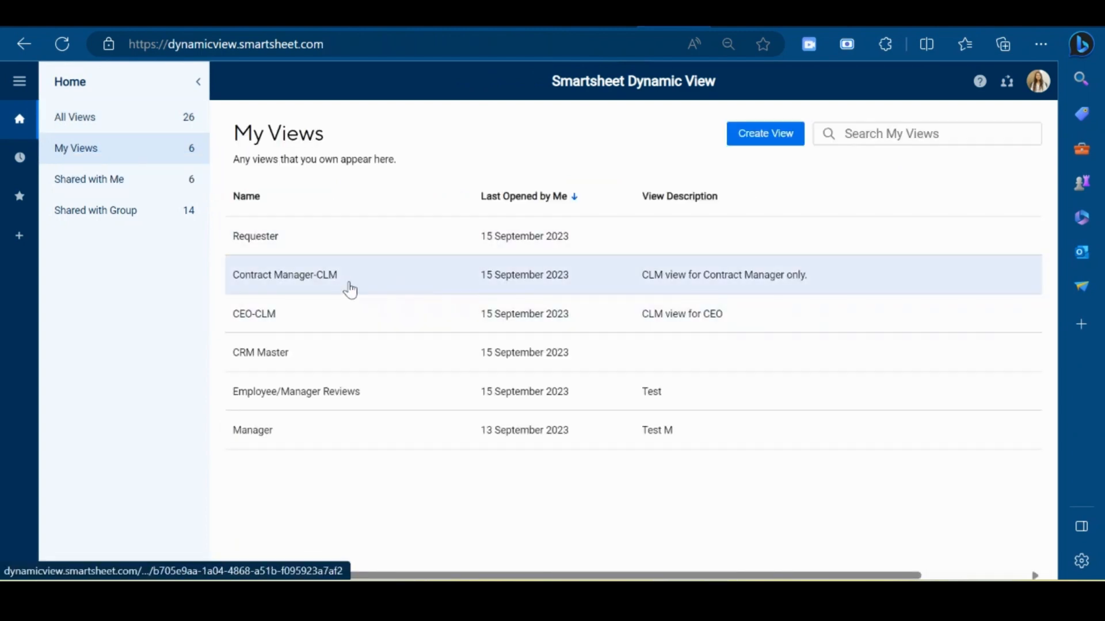
Open Contract Manager-CLM and scroll CONT-ENT-006's details to the empty approval fields
{"action": "left_click", "coordinate": [285, 275]}
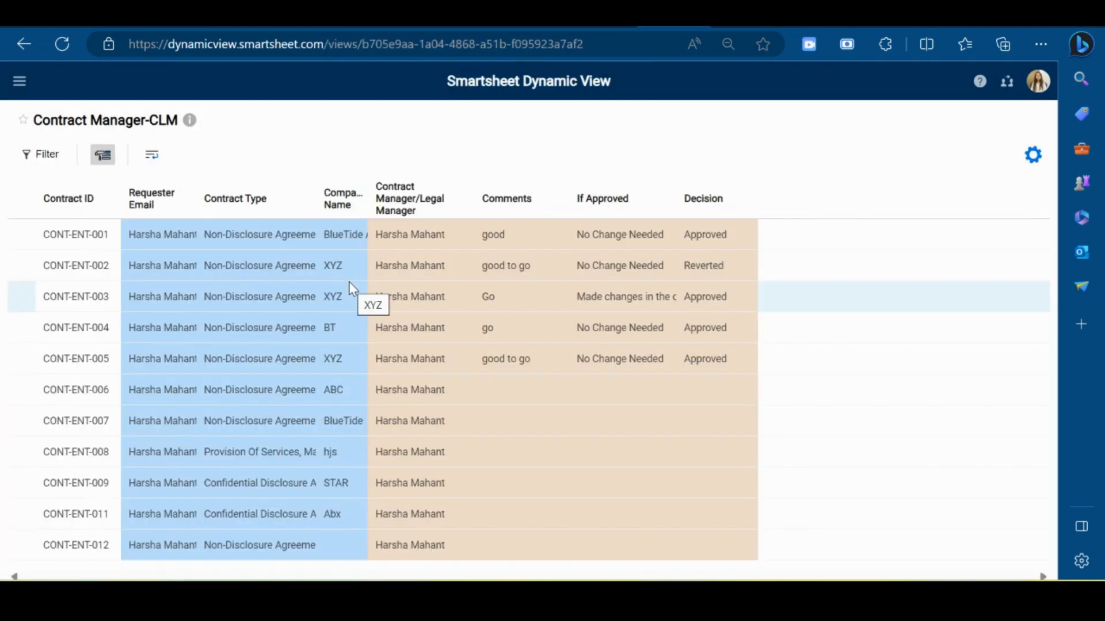
{"action": "mouse_move", "coordinate": [435, 323]}
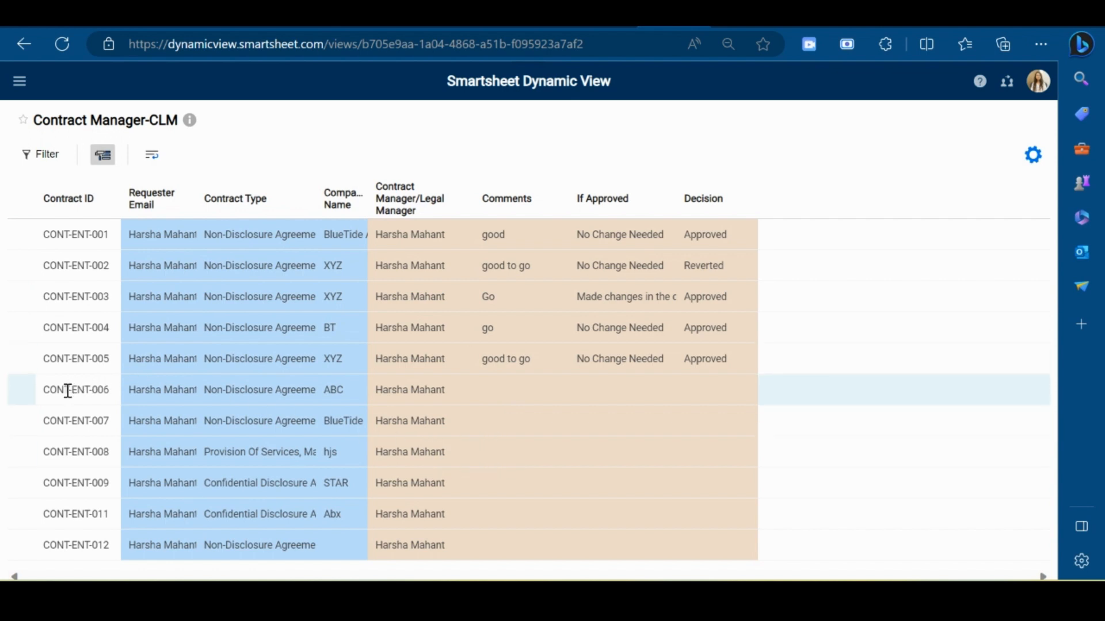
{"action": "mouse_move", "coordinate": [203, 392]}
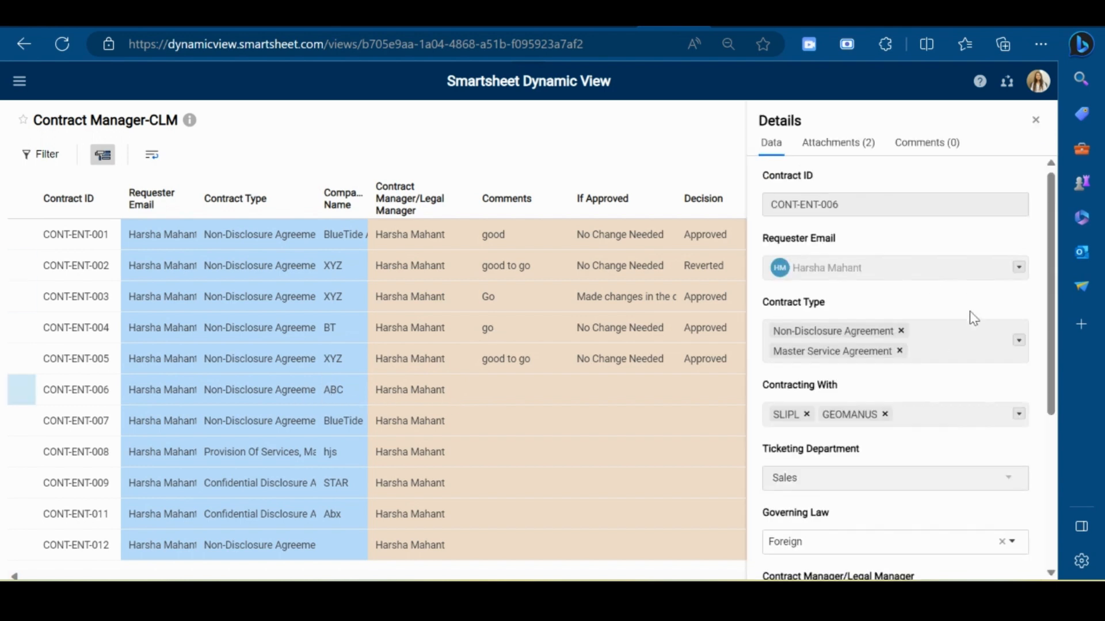
{"action": "scroll", "scroll_direction": "down", "scroll_amount": 3}
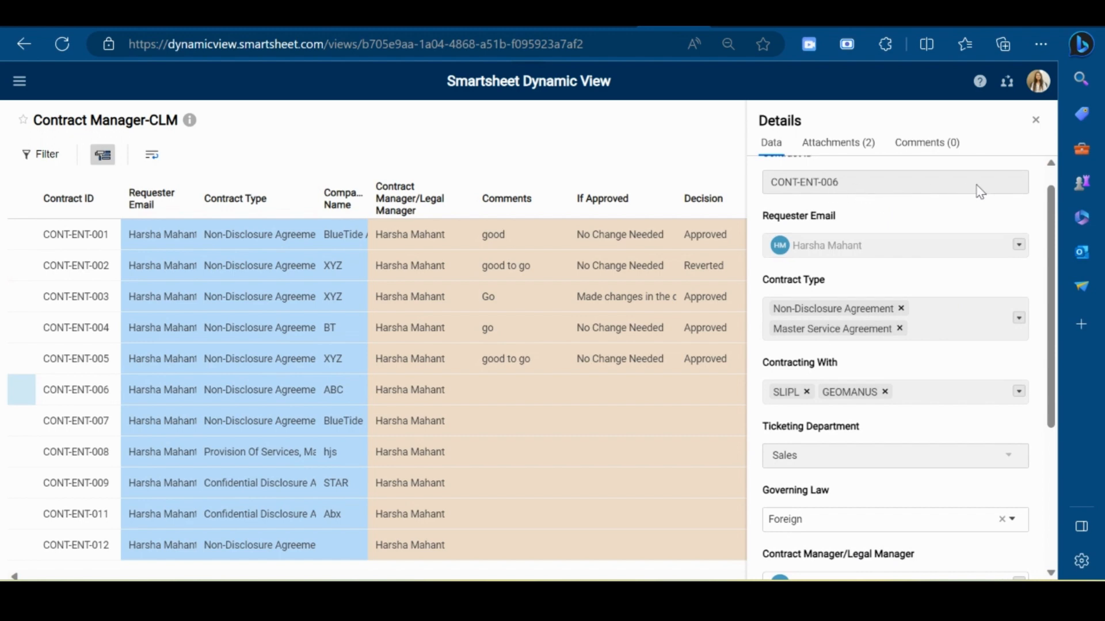
{"action": "mouse_move", "coordinate": [945, 351]}
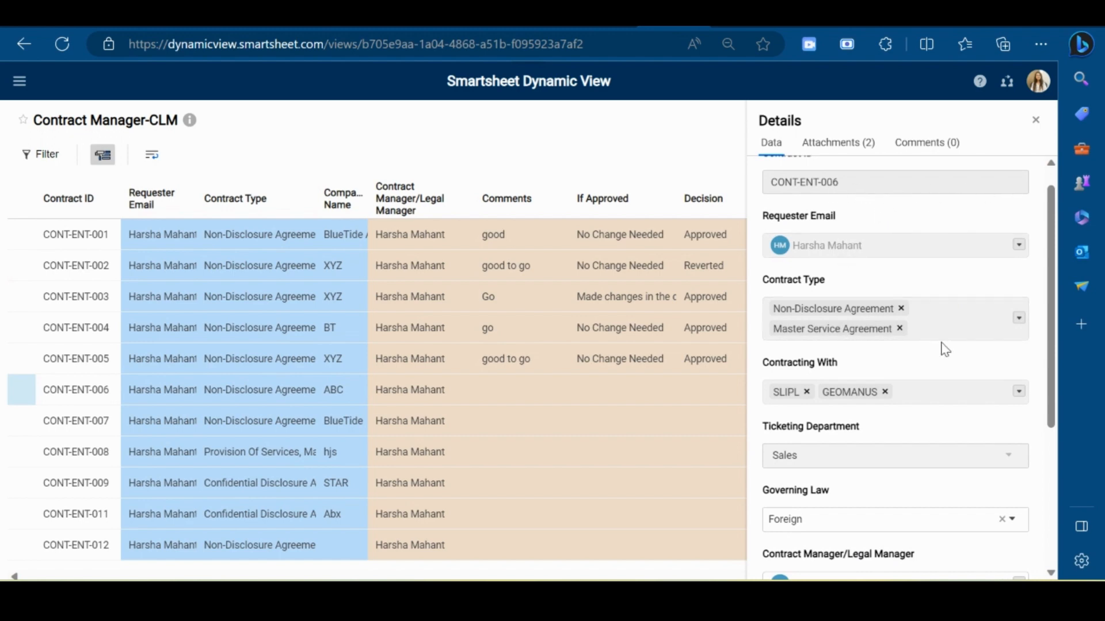
{"action": "scroll", "scroll_direction": "down", "scroll_amount": 3}
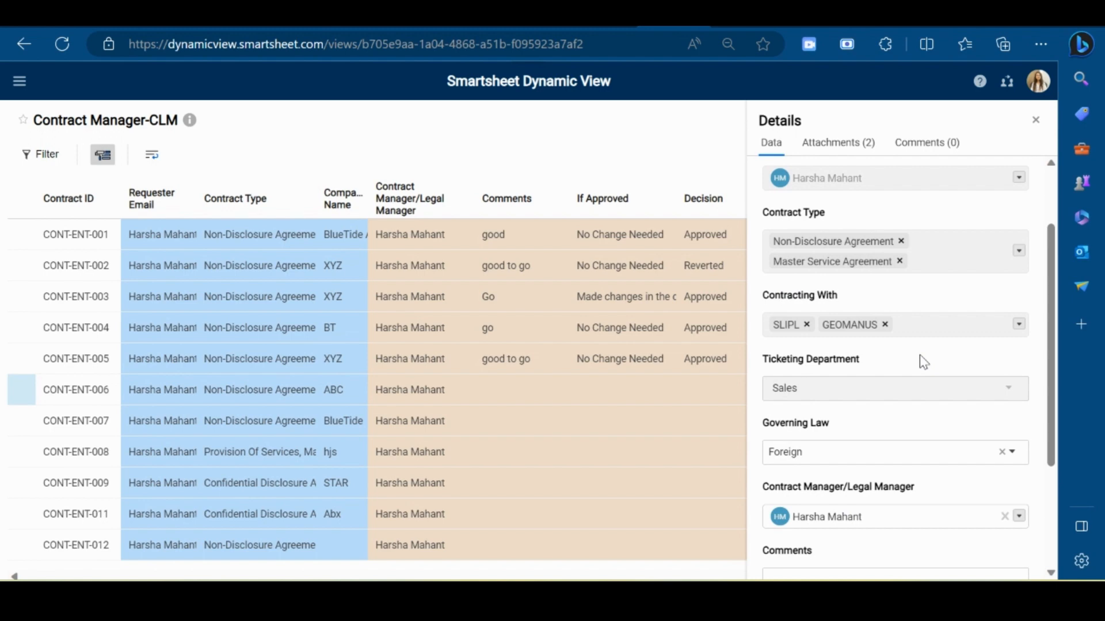
{"action": "scroll", "scroll_direction": "down", "scroll_amount": 3}
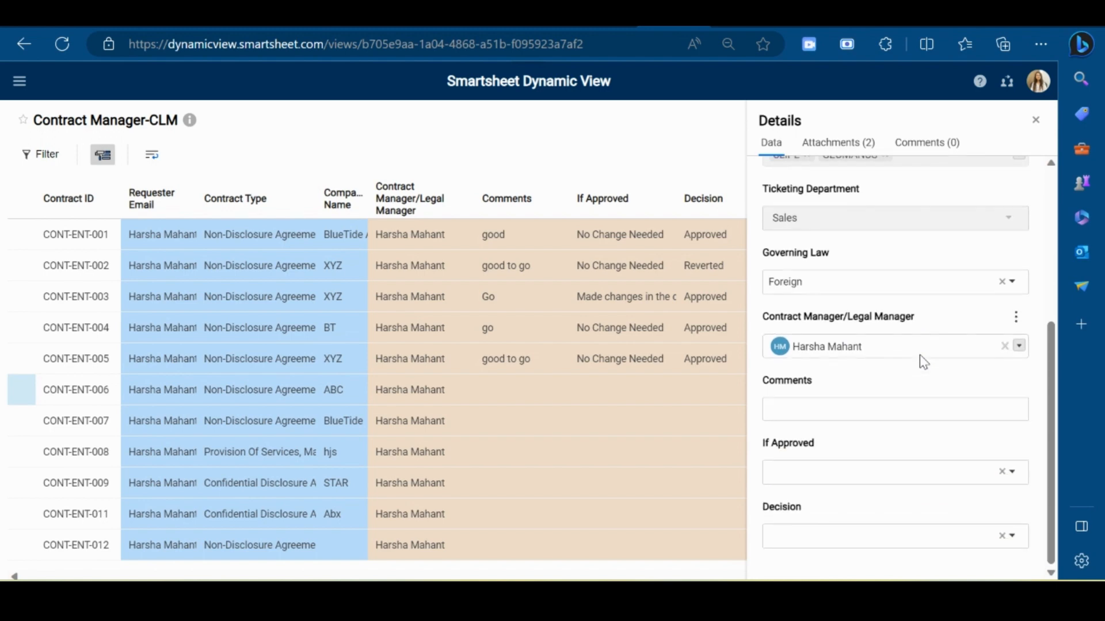
Save CONT-ENT-006 with comment 'good to go', No Change Needed and Decision Approved
{"action": "left_click", "coordinate": [894, 409]}
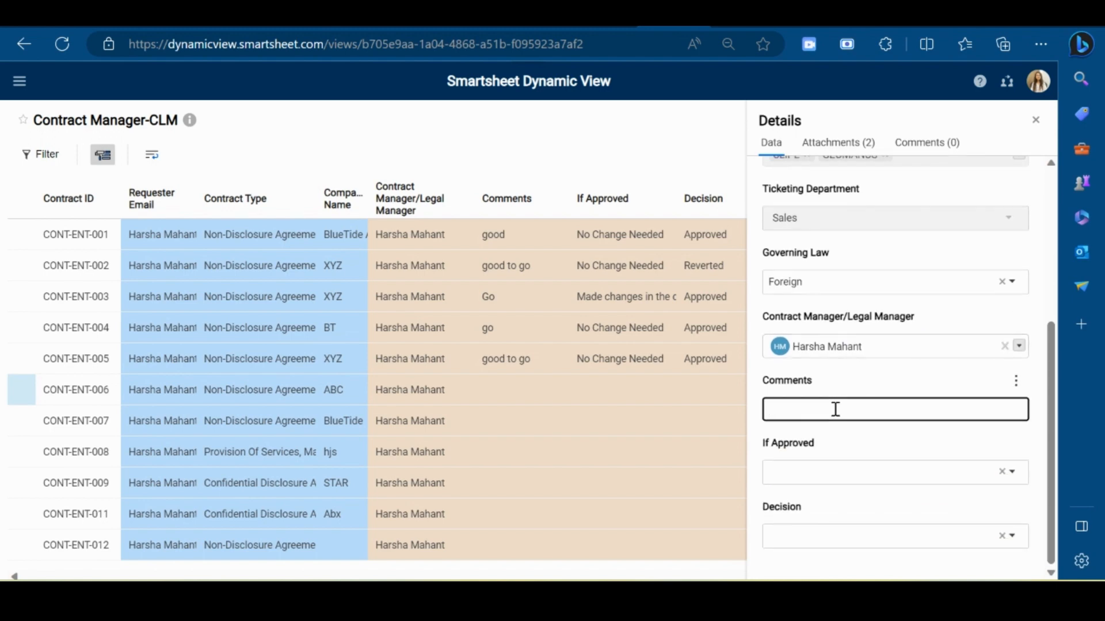
{"action": "type", "text": "good to"}
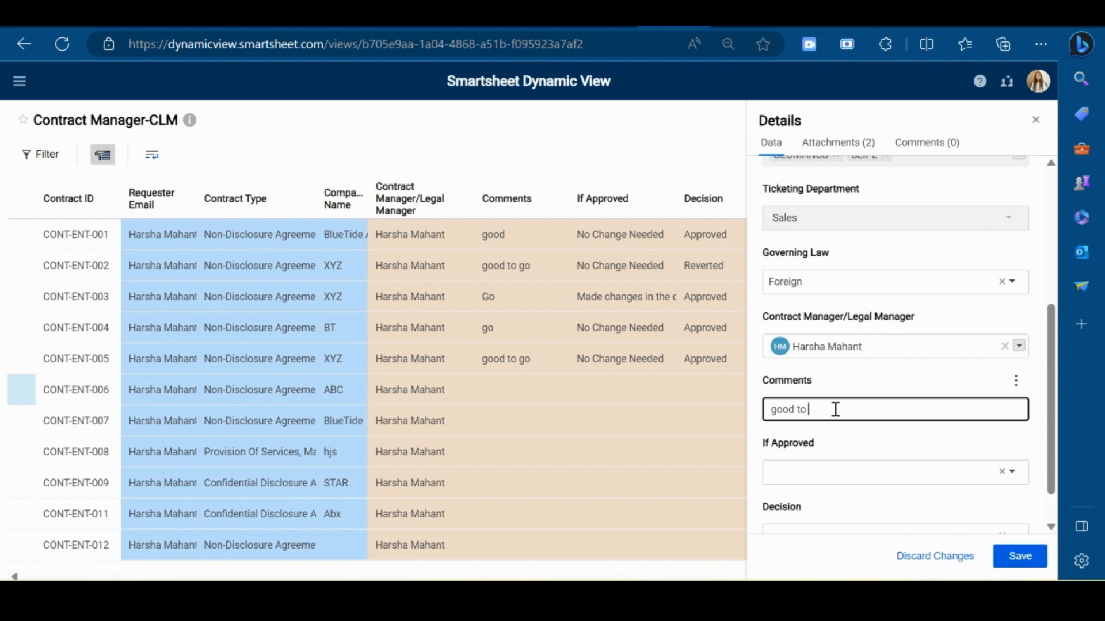
{"action": "type", "text": "go"}
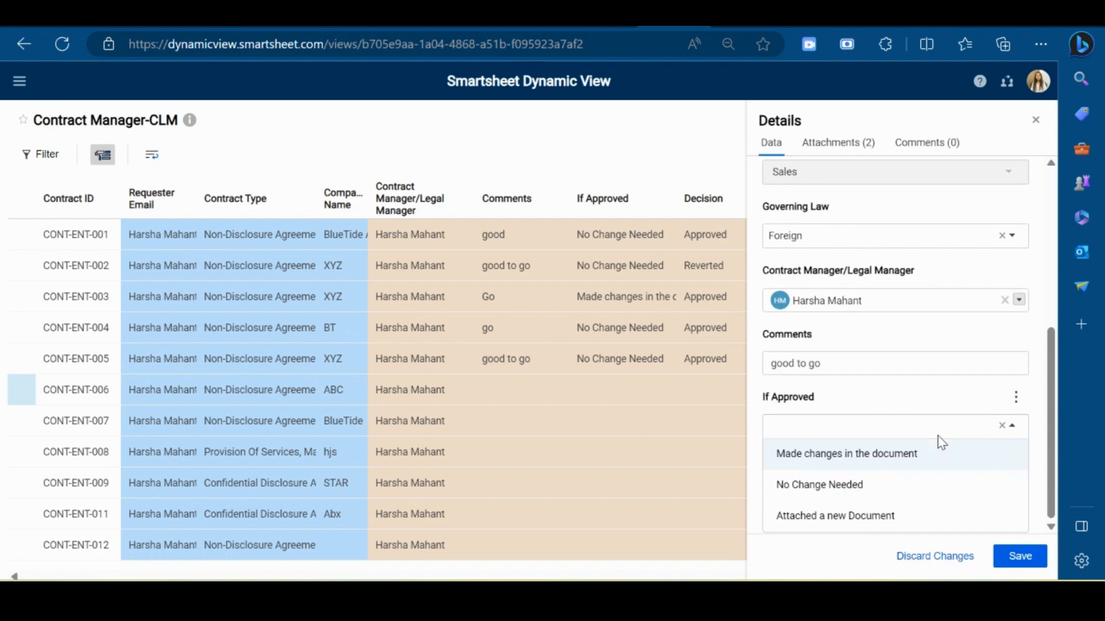
{"action": "left_click", "coordinate": [819, 484]}
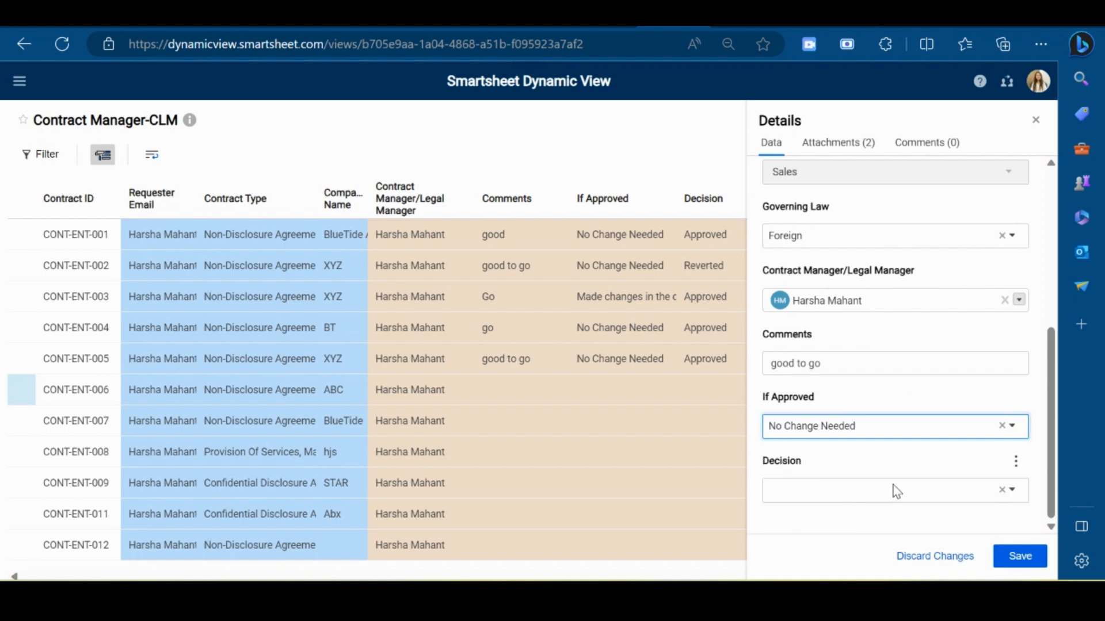
{"action": "left_click", "coordinate": [895, 489]}
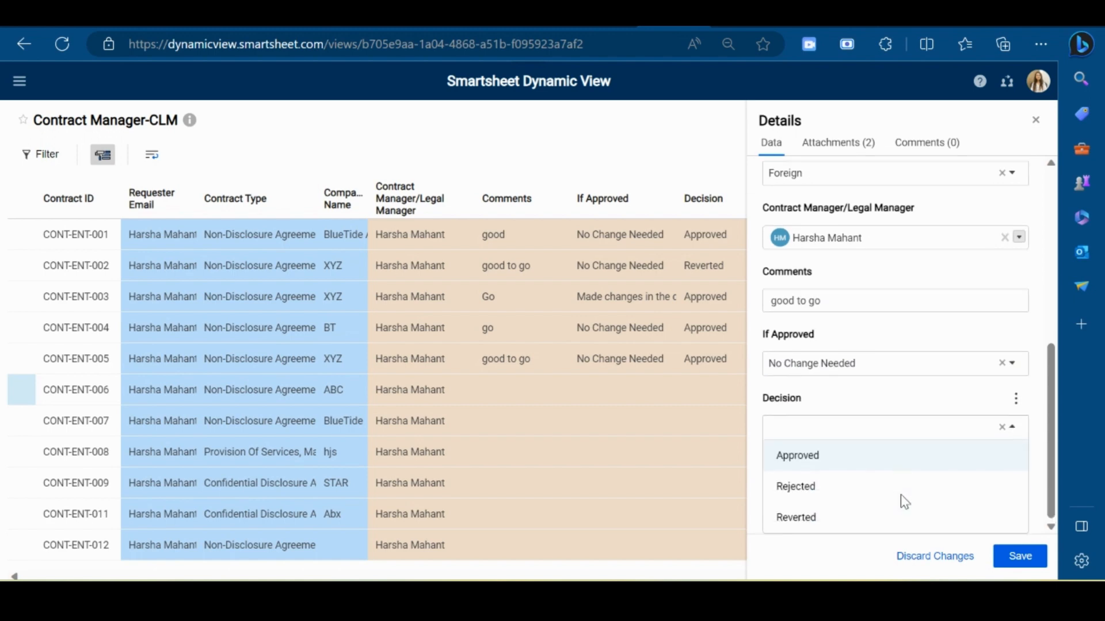
{"action": "left_click", "coordinate": [796, 455]}
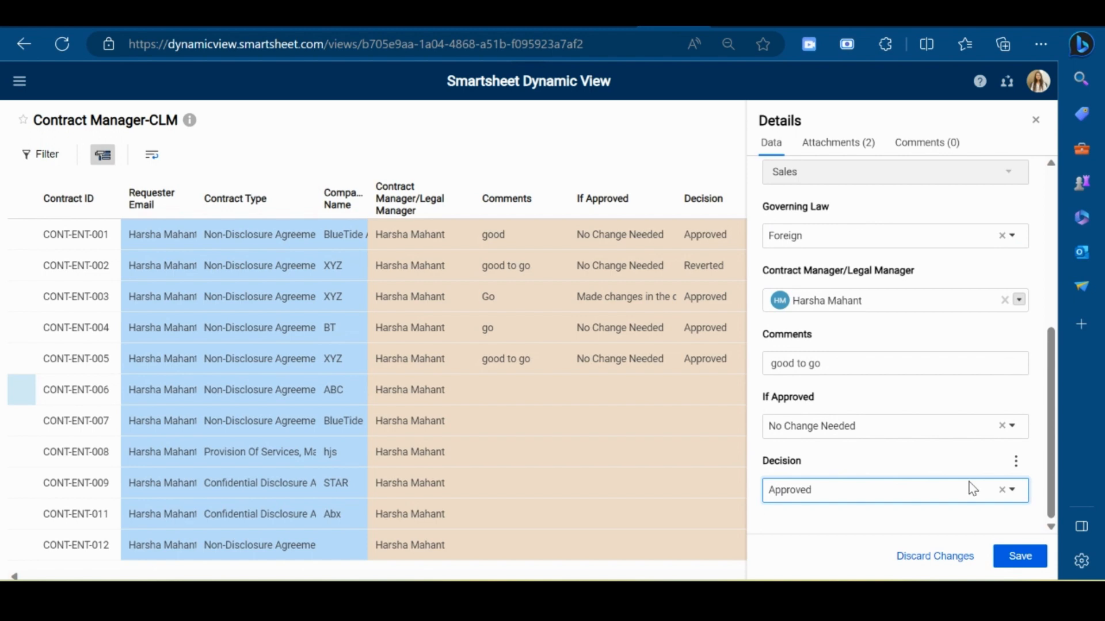
{"action": "left_click", "coordinate": [1019, 556]}
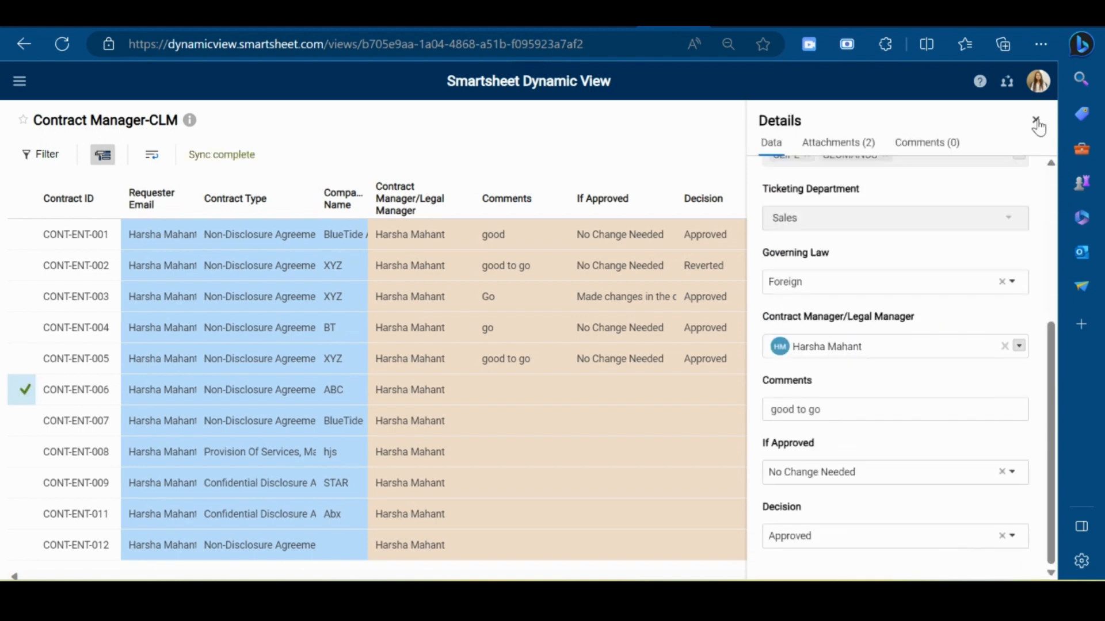
{"action": "left_click", "coordinate": [1037, 122]}
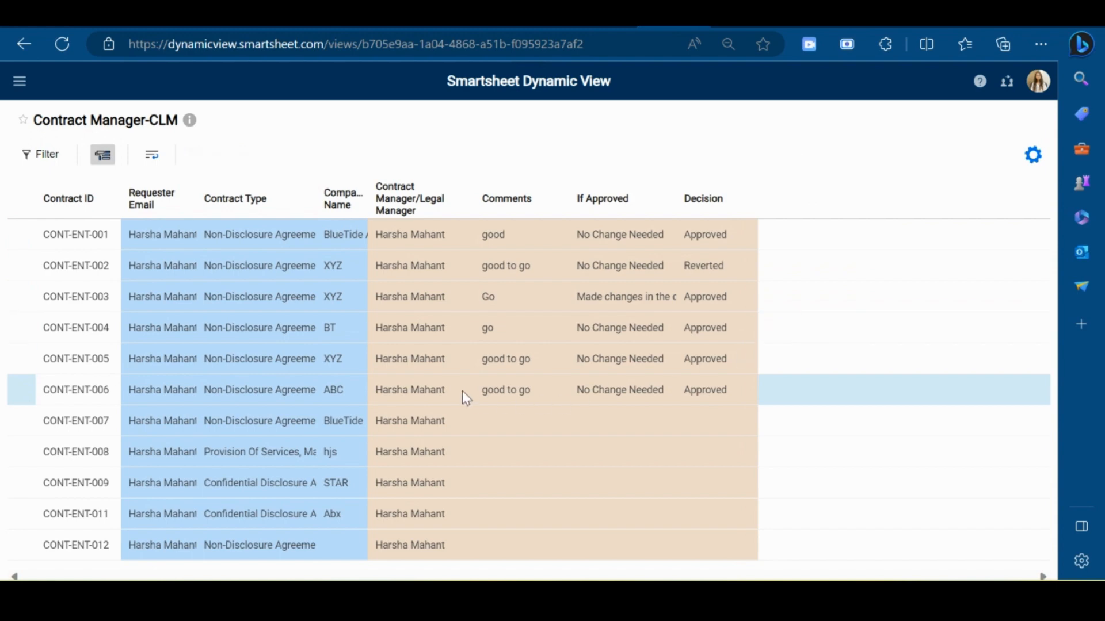
{"action": "mouse_move", "coordinate": [518, 402]}
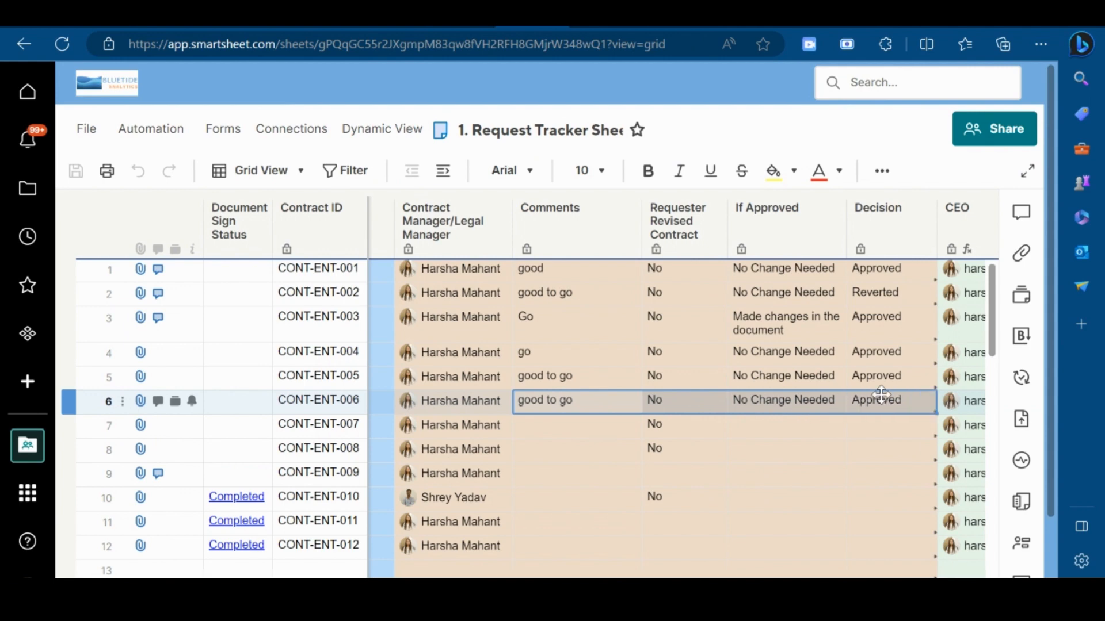
{"action": "mouse_move", "coordinate": [595, 405]}
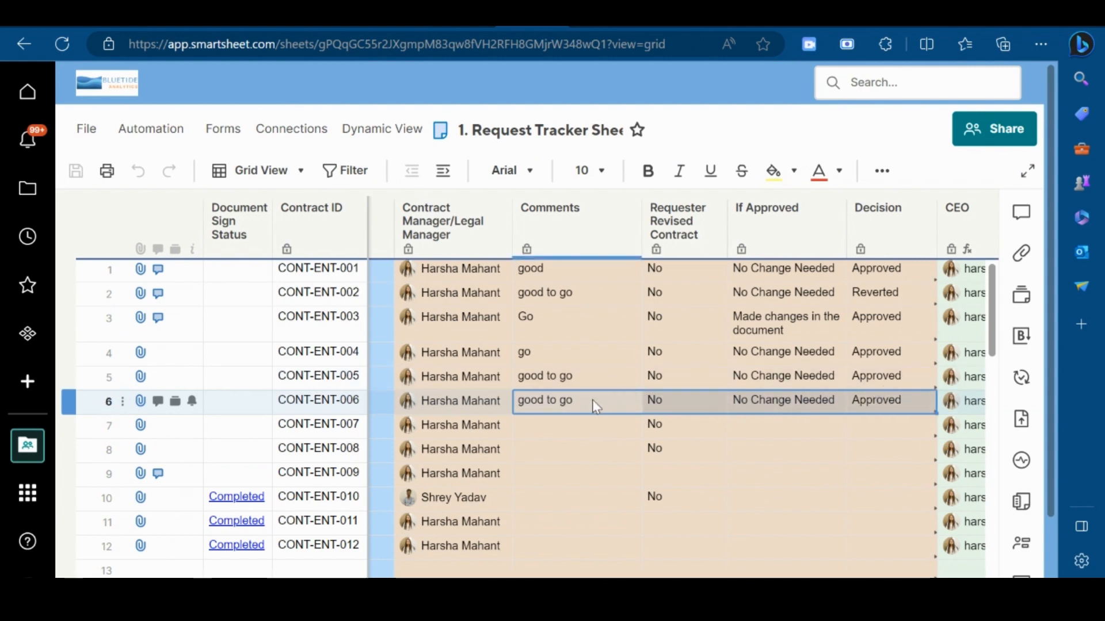
{"action": "mouse_move", "coordinate": [571, 411]}
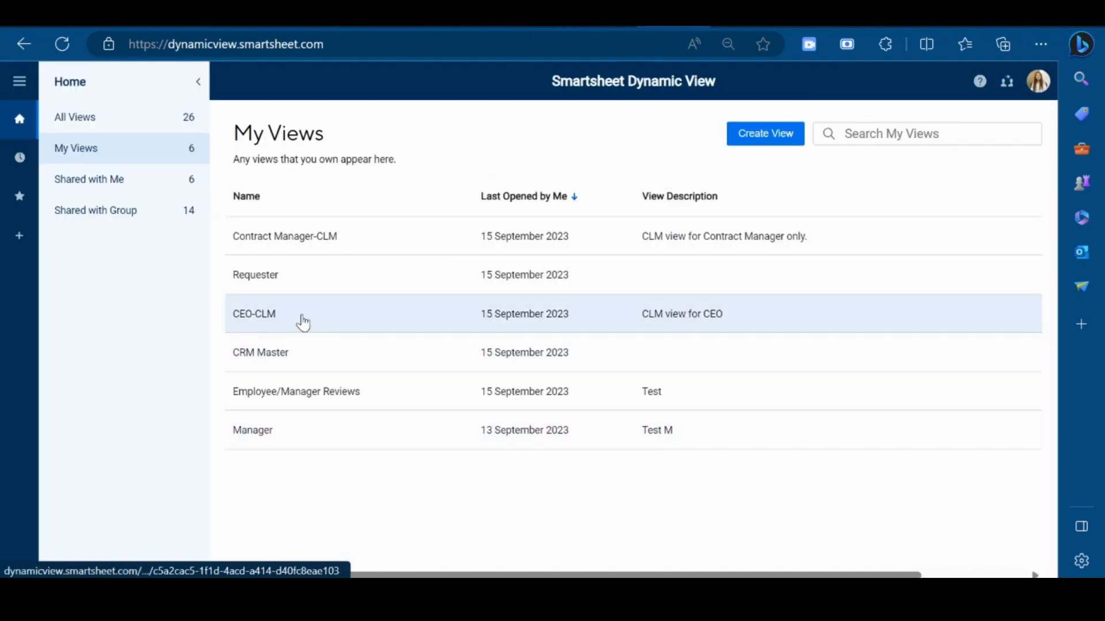
Open CEO-CLM and scroll CONT-ENT-006's full record to Decision and Final Document Approval
{"action": "left_click", "coordinate": [254, 314]}
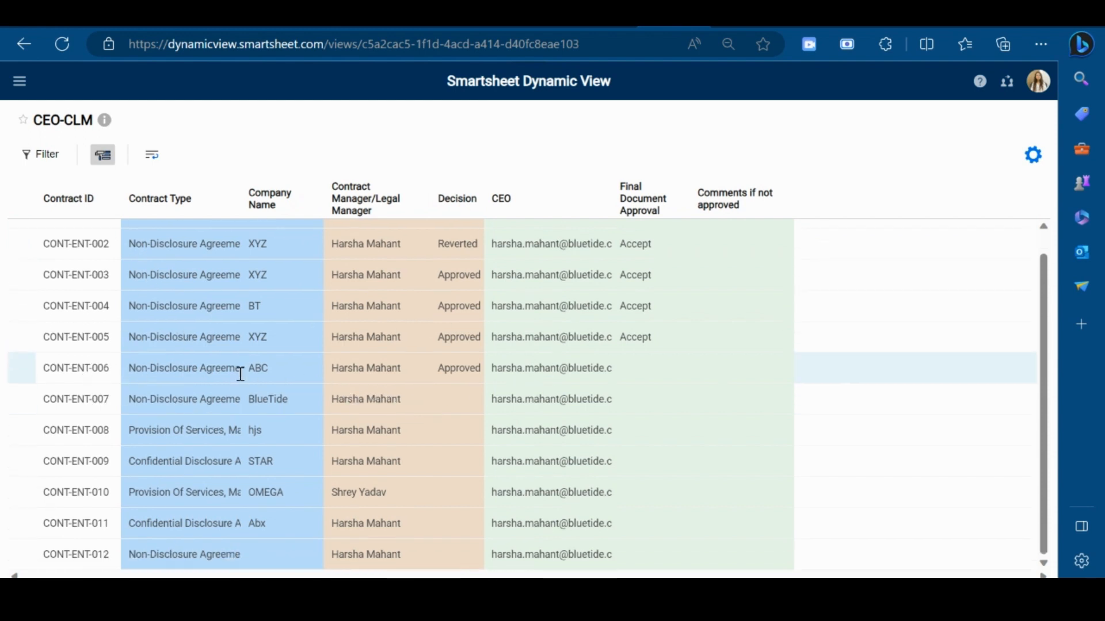
{"action": "left_click", "coordinate": [75, 368]}
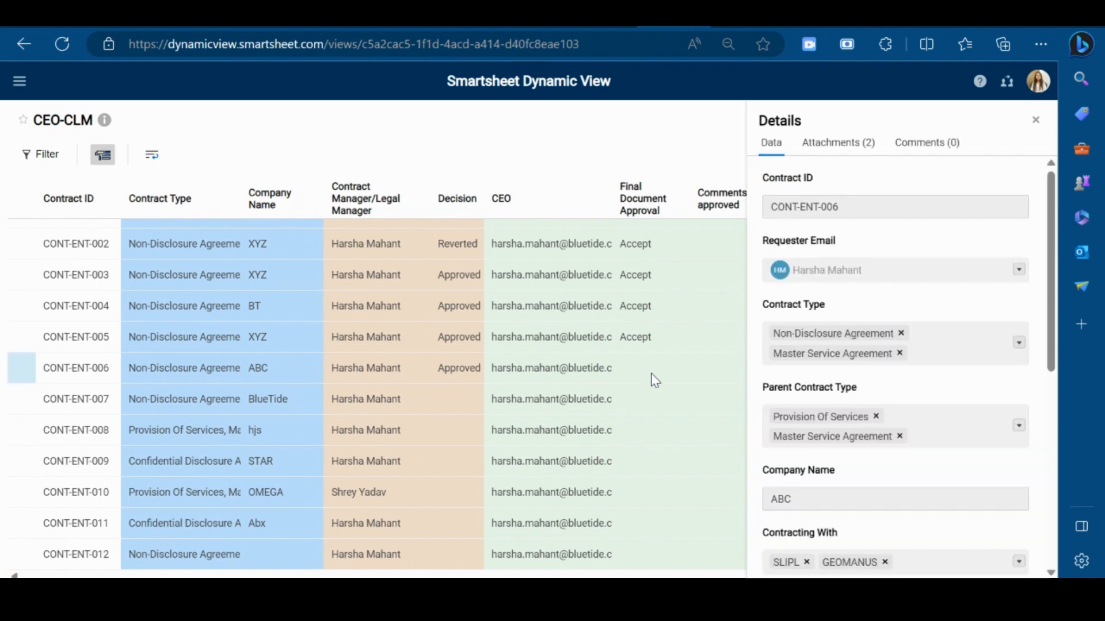
{"action": "mouse_move", "coordinate": [913, 276]}
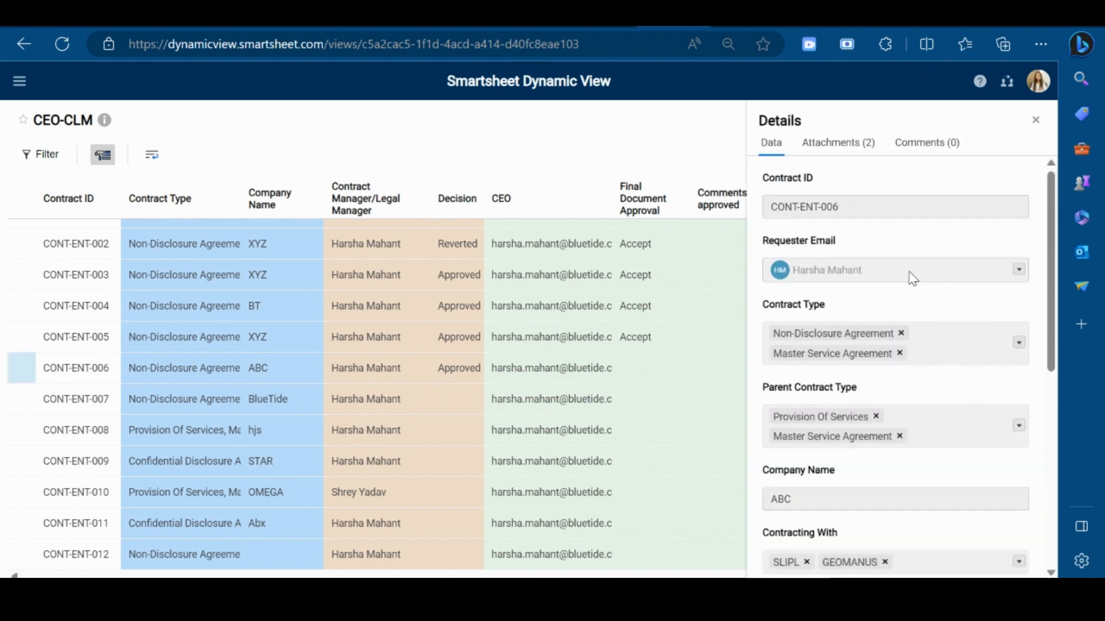
{"action": "scroll", "scroll_direction": "down", "scroll_amount": 3}
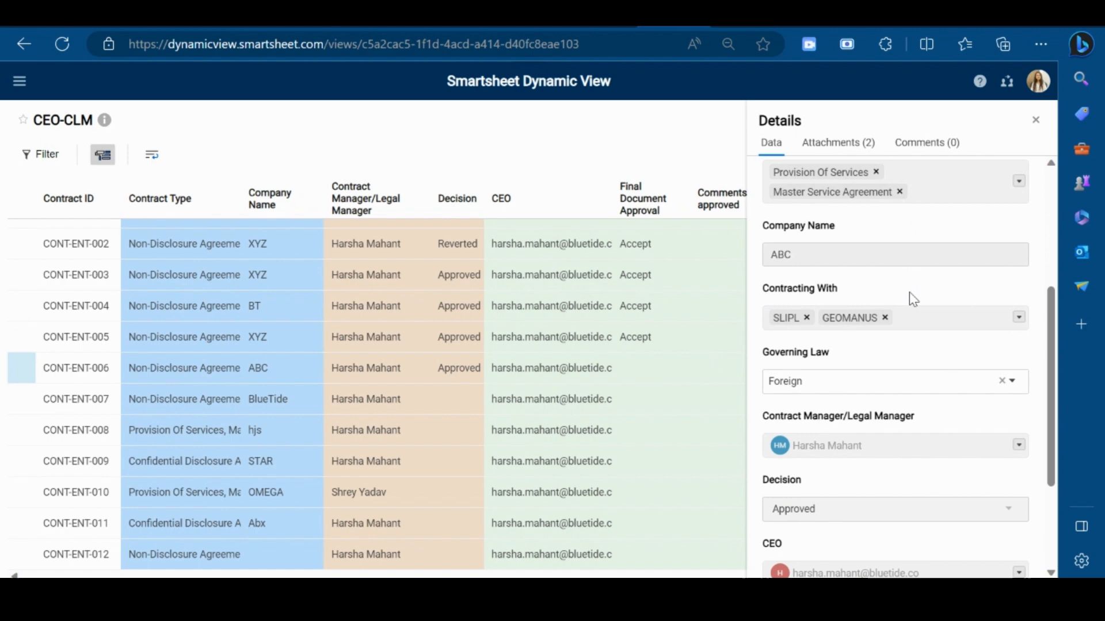
{"action": "scroll", "scroll_direction": "down", "scroll_amount": 3}
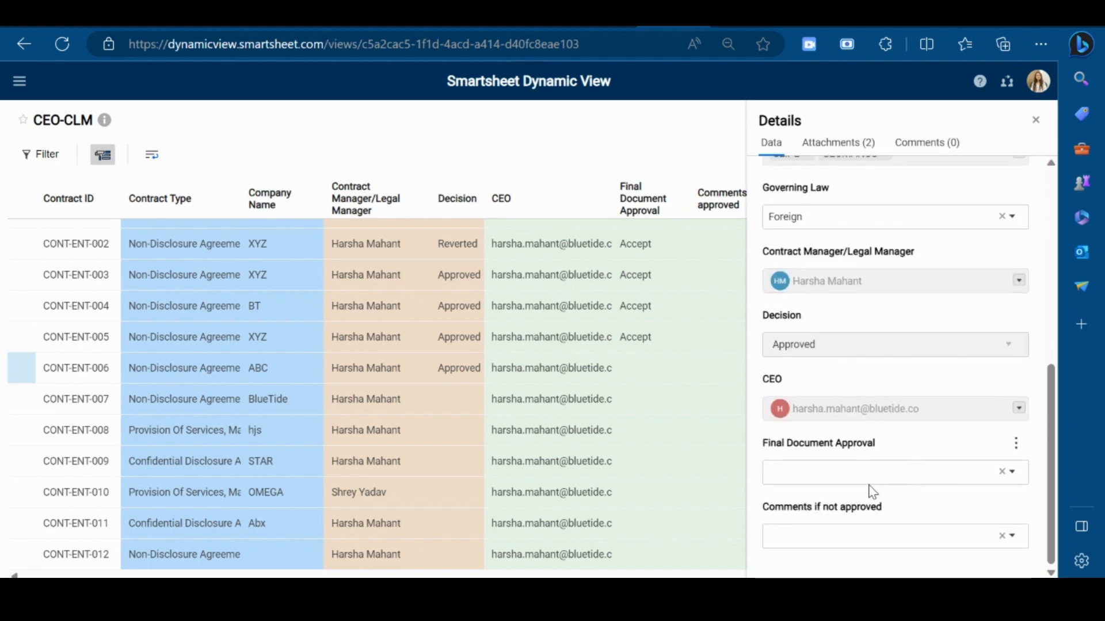
Set Final Document Approval to Accept for CONT-ENT-006 in the CEO-CLM view and save
{"action": "left_click", "coordinate": [892, 471]}
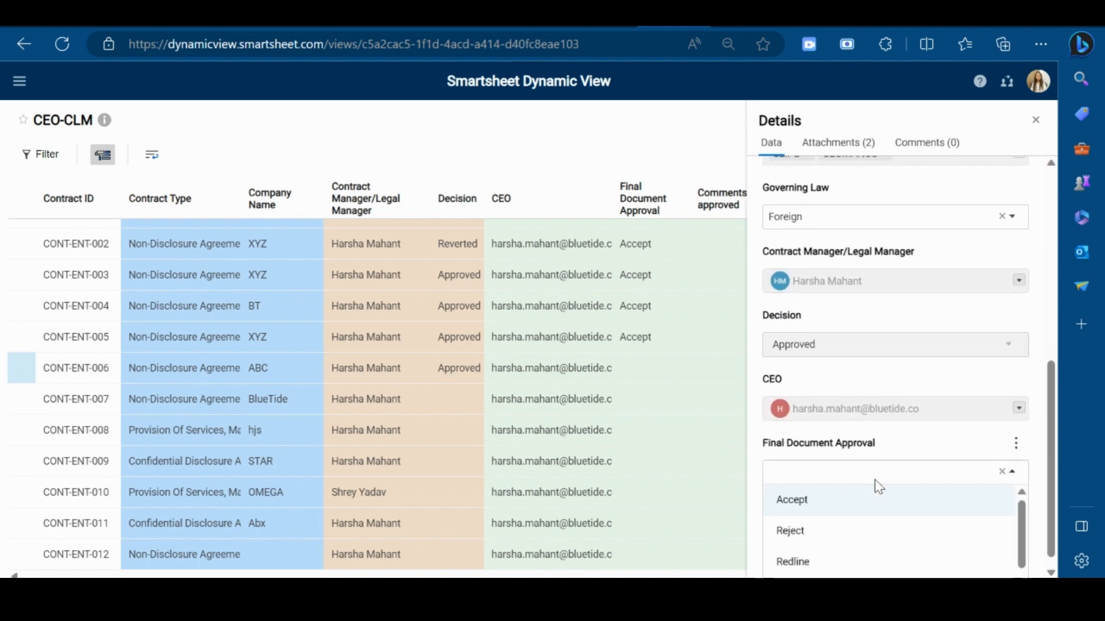
{"action": "left_click", "coordinate": [791, 499]}
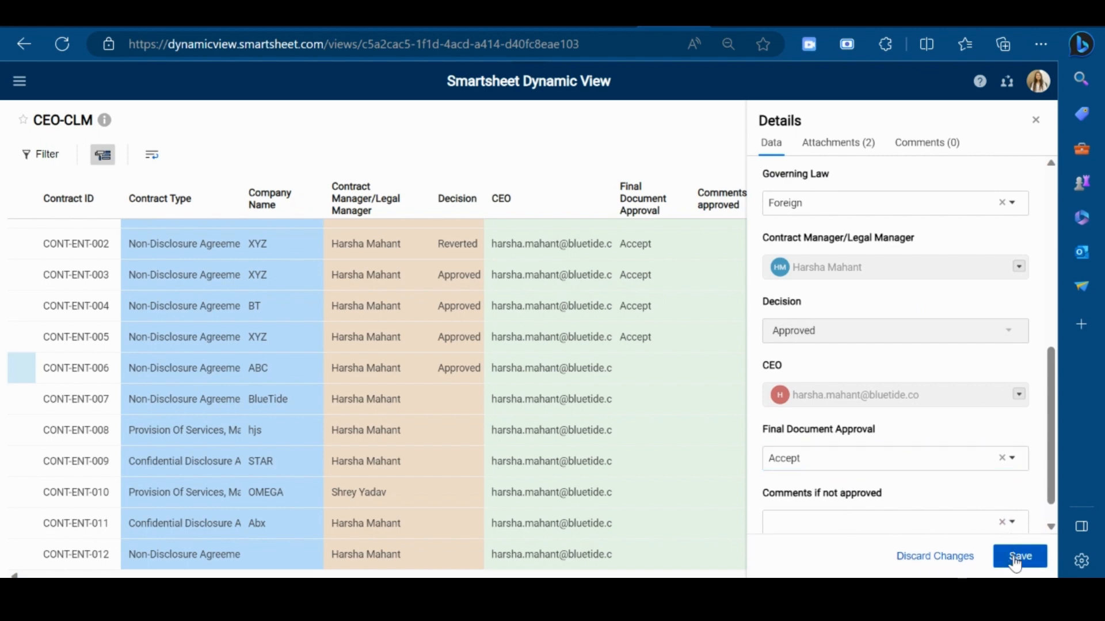
{"action": "left_click", "coordinate": [1019, 556]}
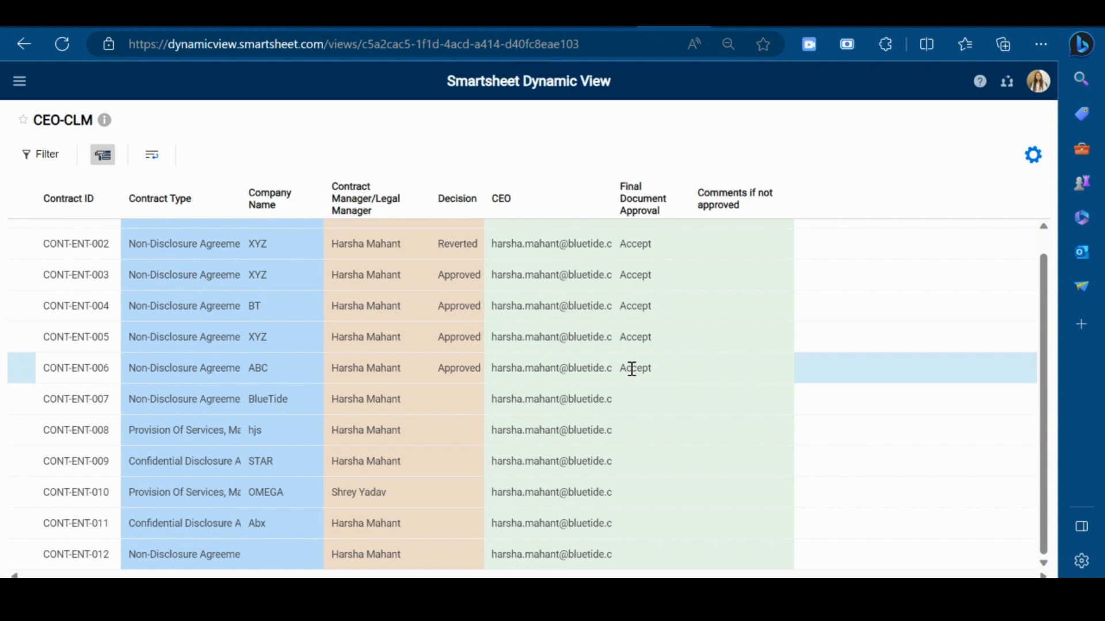
{"action": "mouse_move", "coordinate": [634, 368]}
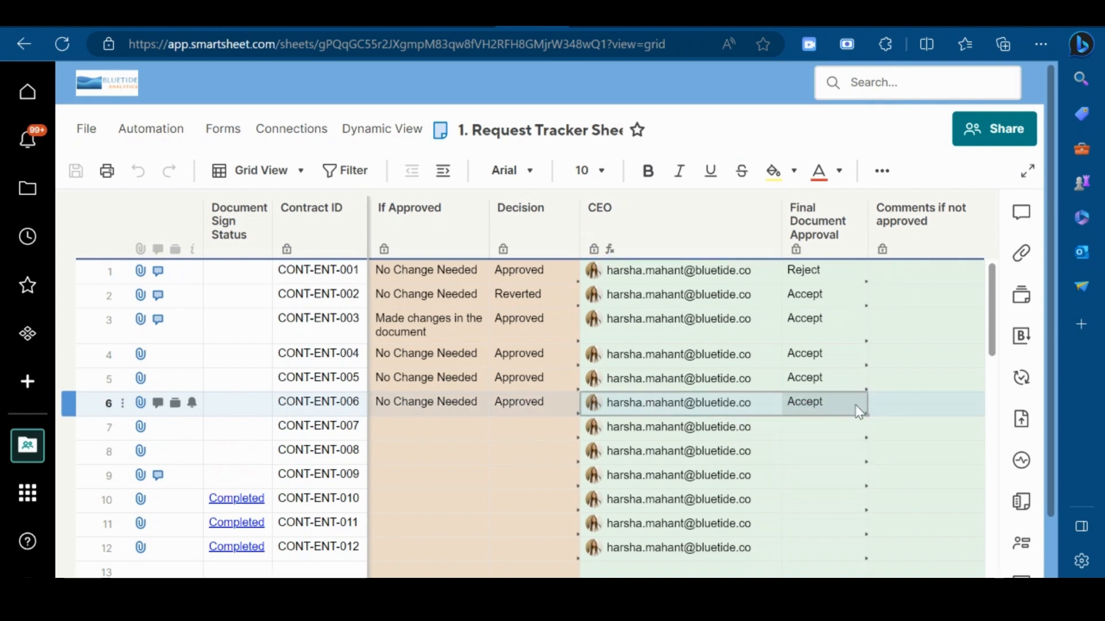
{"action": "mouse_move", "coordinate": [851, 407]}
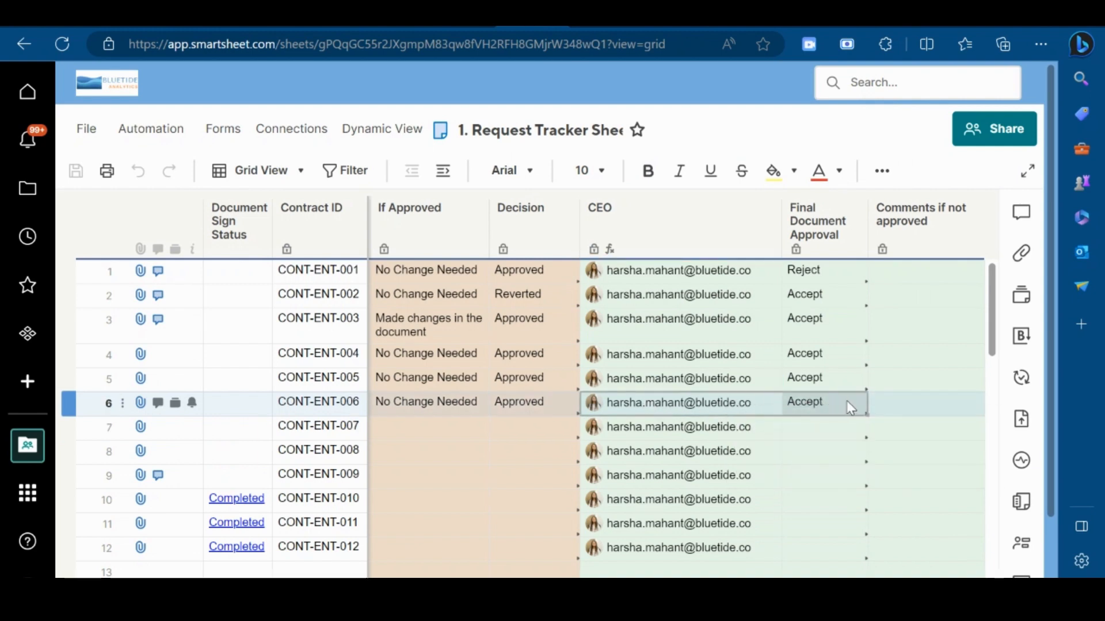
{"action": "mouse_move", "coordinate": [816, 411]}
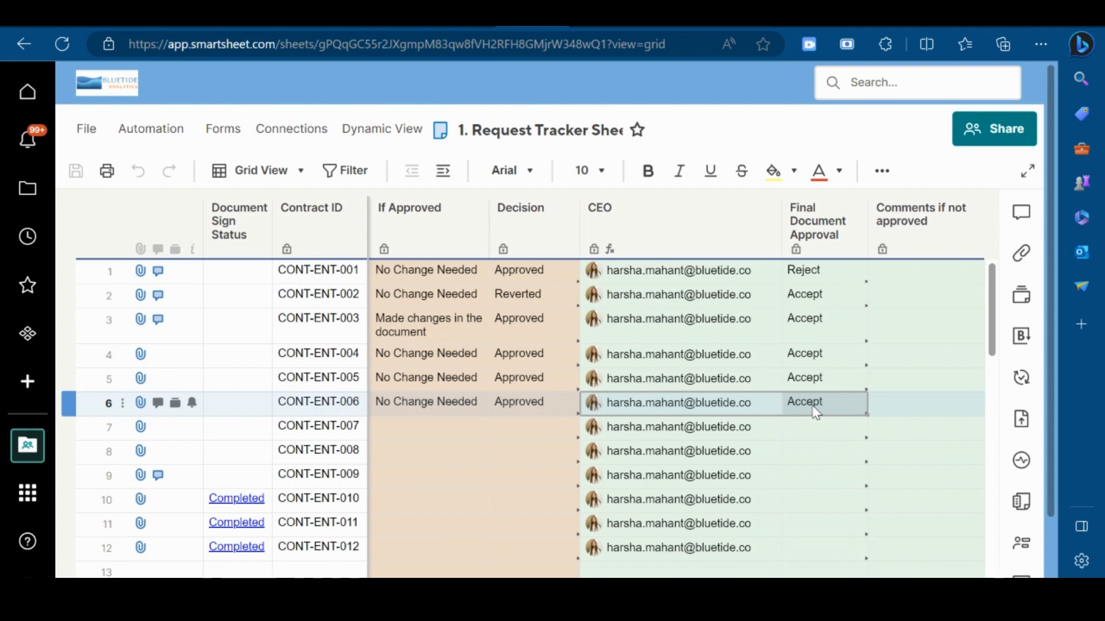